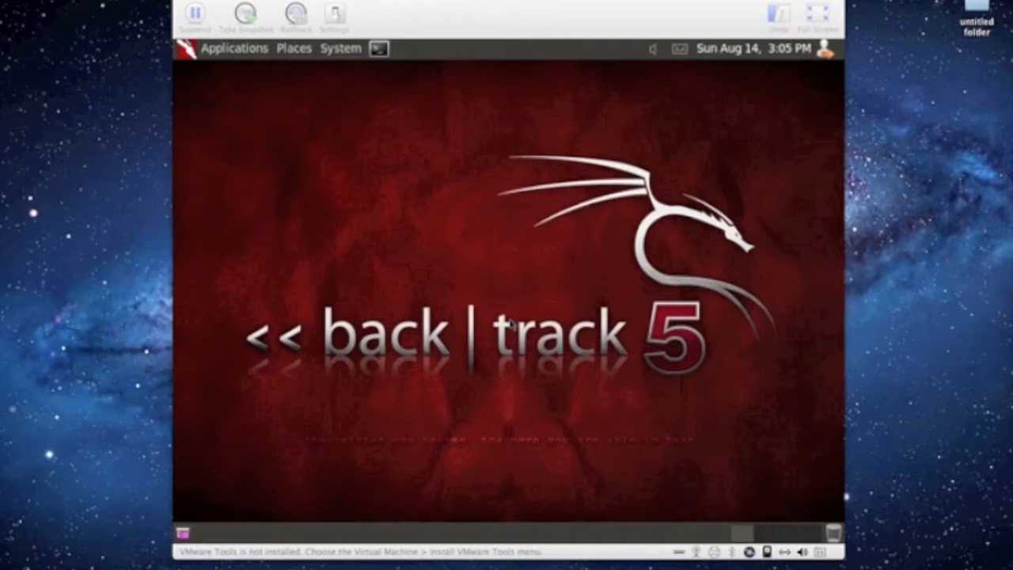
pyautogui.moveTo(445, 264)
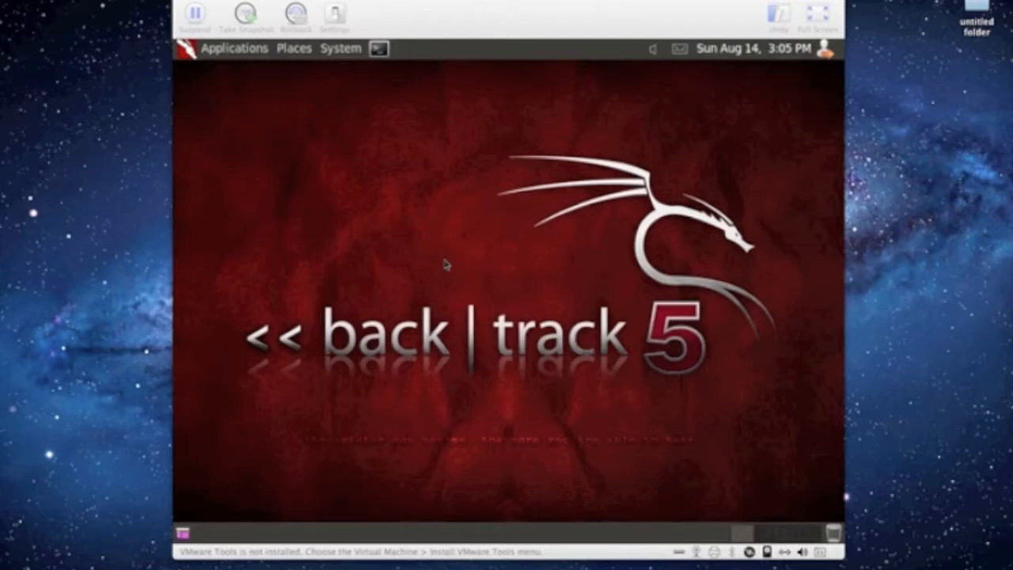
pyautogui.moveTo(378, 62)
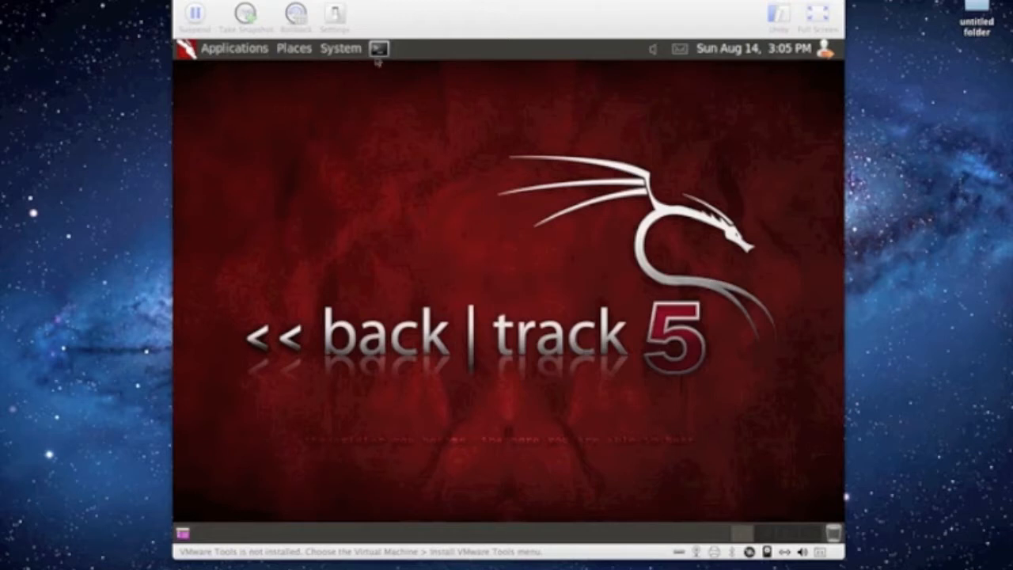
# Launch a root terminal from the top GNOME panel
pyautogui.click(380, 49)
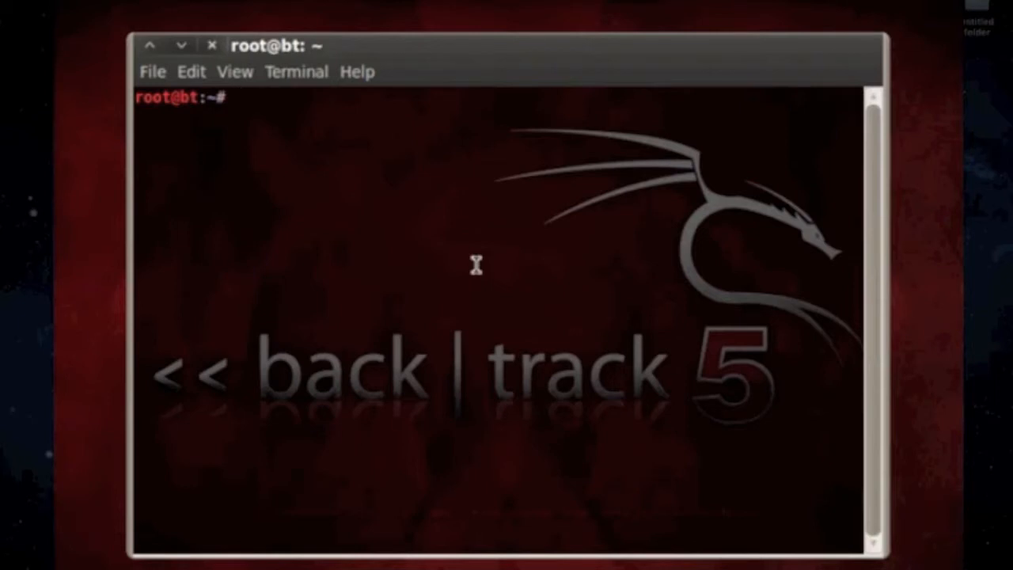
# Run 'sudo apt-get install totem-gstreamer' to reach the 12-package confirmation prompt
pyautogui.click(237, 96)
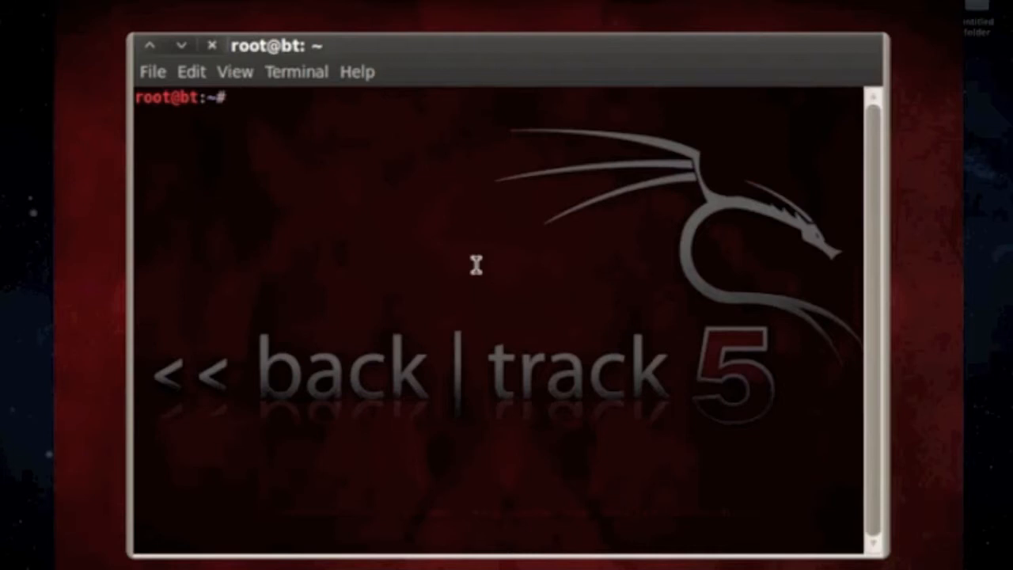
pyautogui.write('sudo')
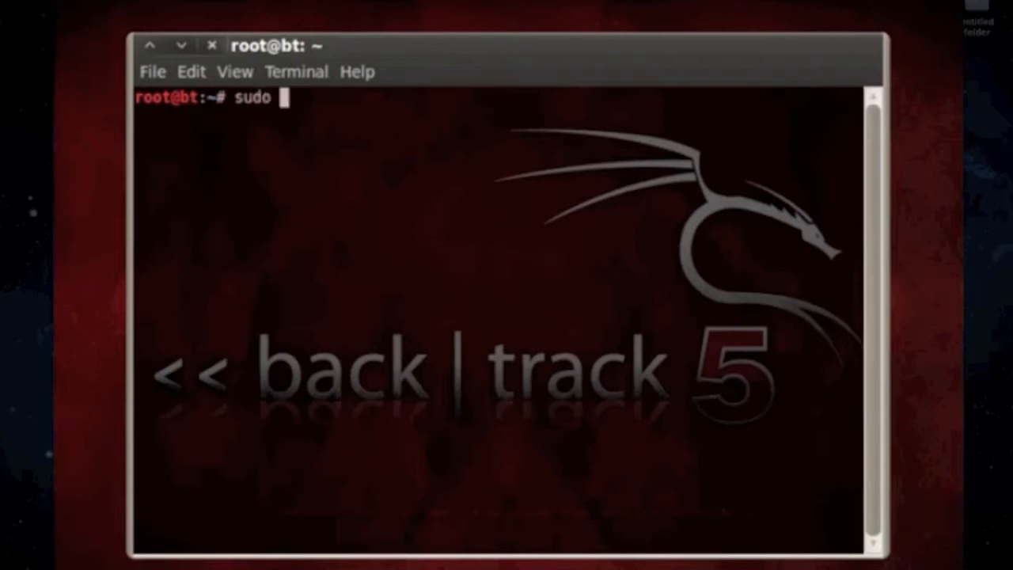
pyautogui.write('apt-get')
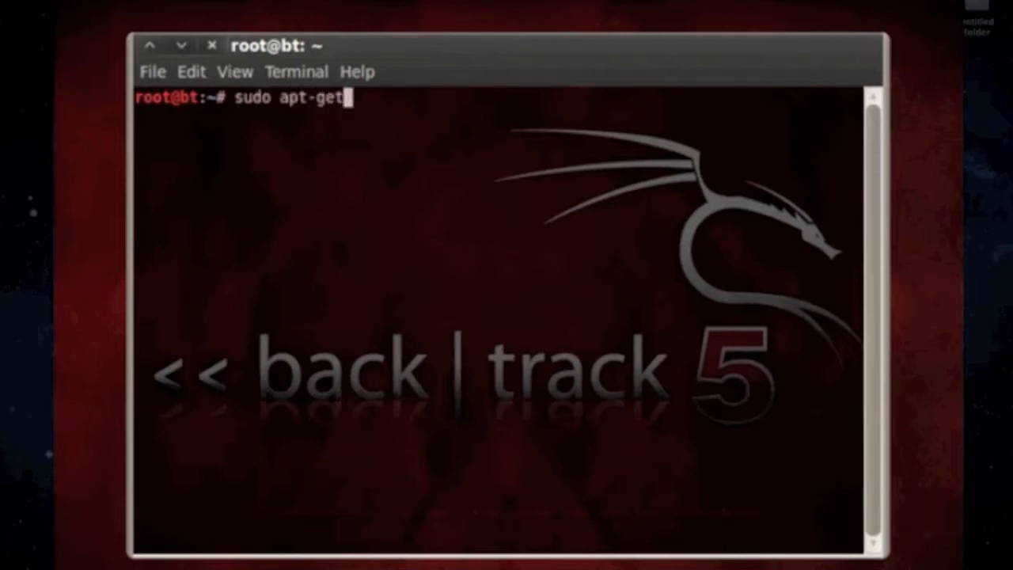
pyautogui.write('install totem')
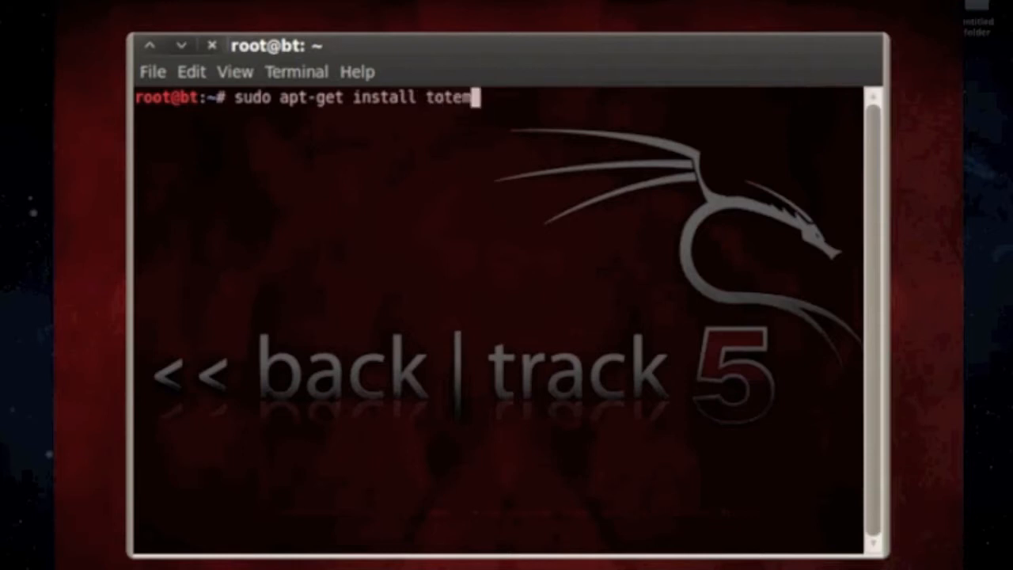
pyautogui.write('-gstre')
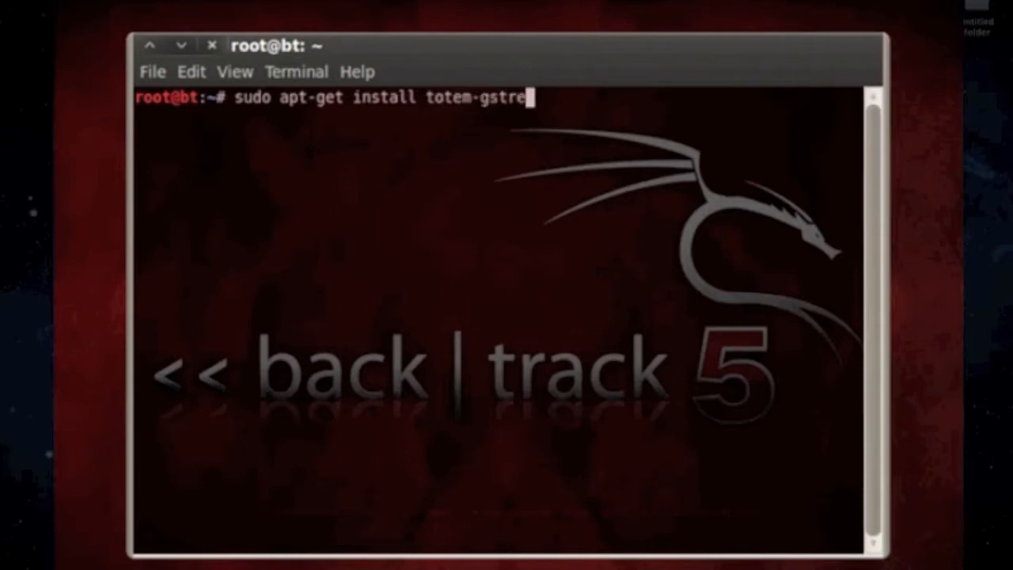
pyautogui.write('amer')
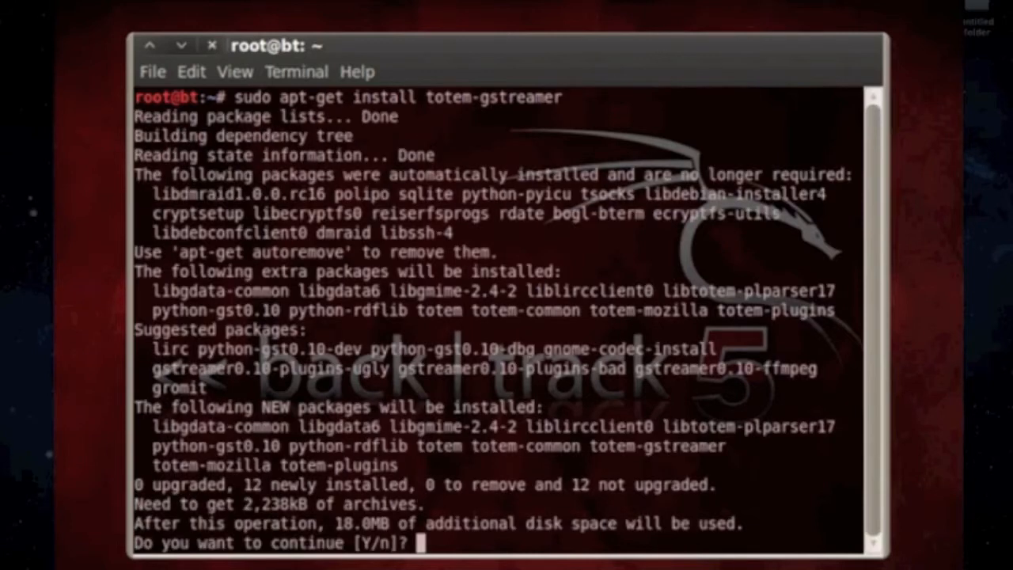
# Answer y so the totem-gstreamer packages download and install
pyautogui.write('y')
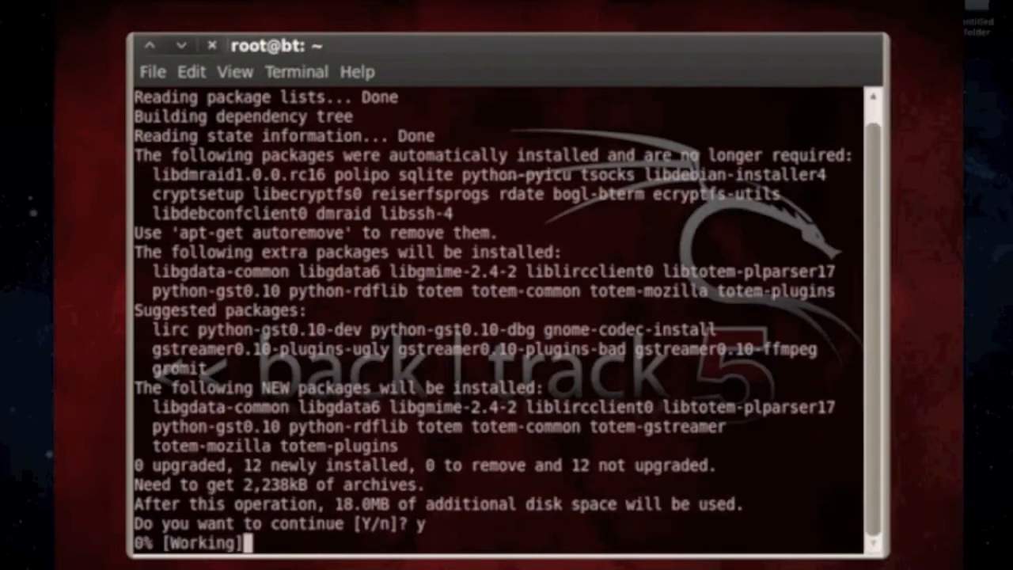
pyautogui.scroll(-3)
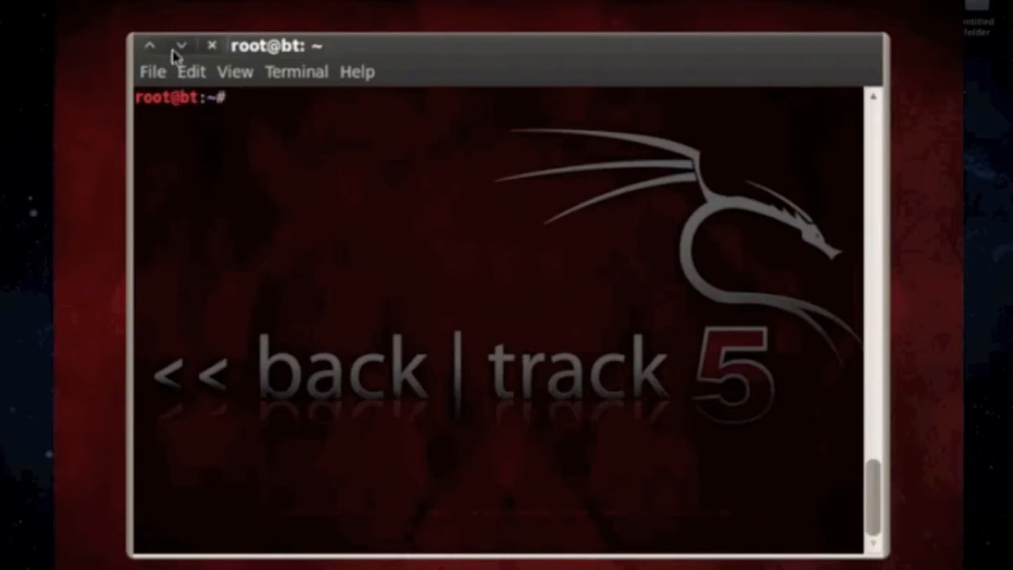
pyautogui.moveTo(150, 4)
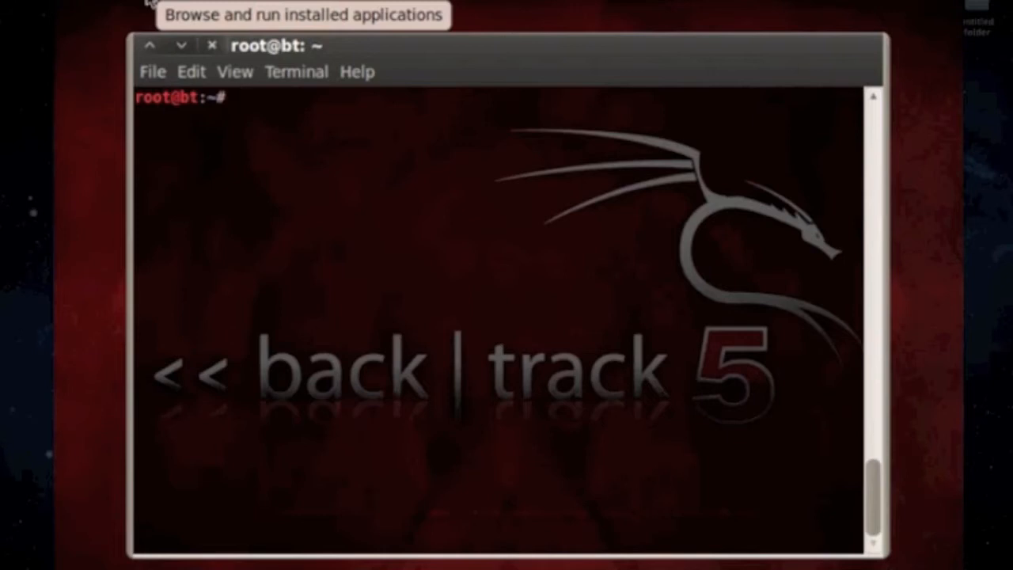
# Launch Firefox from Applications, Google 'teamviewer' and land on the TeamViewer homepage
pyautogui.click(150, 8)
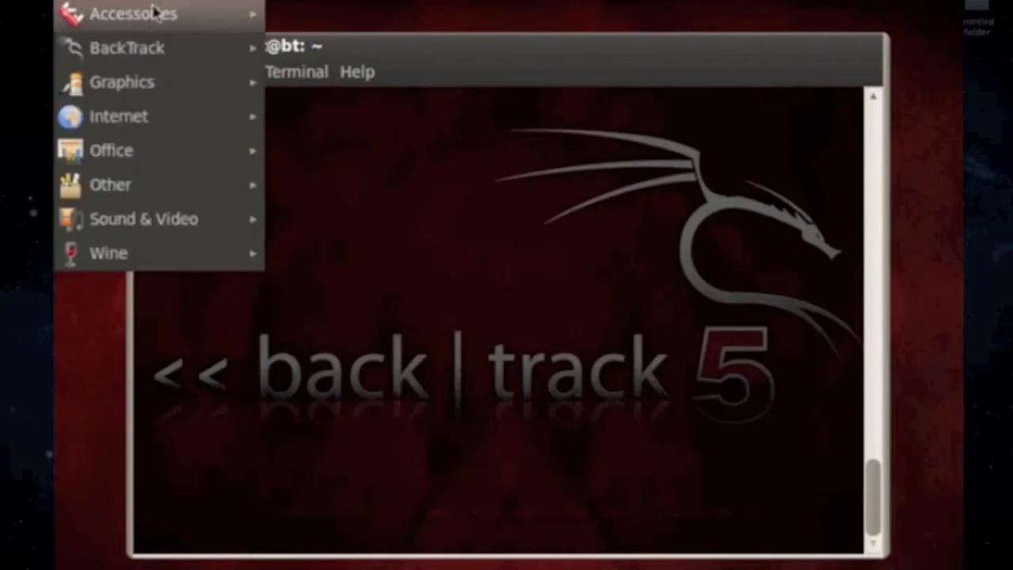
pyautogui.moveTo(119, 115)
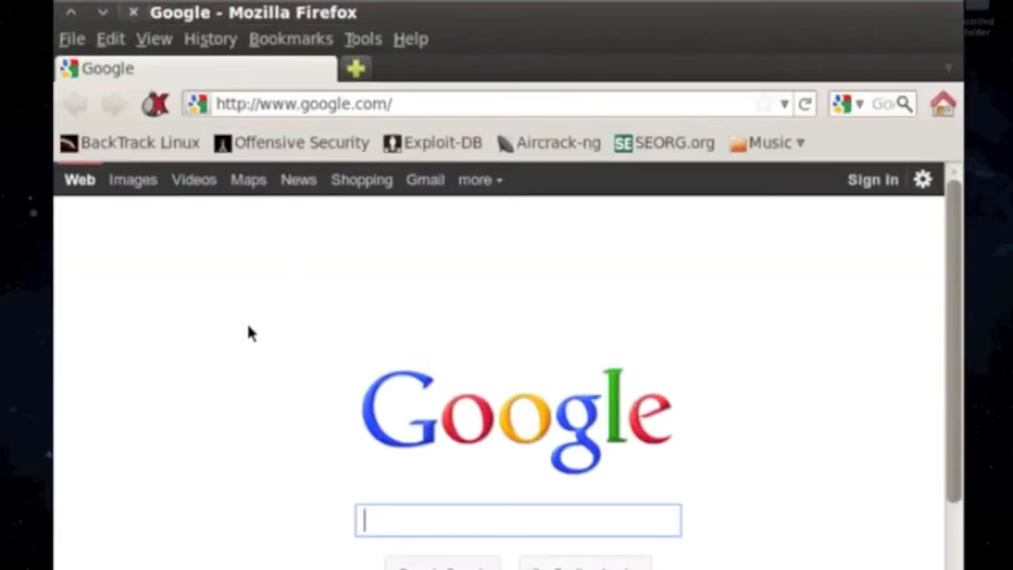
pyautogui.write('teamviewer')
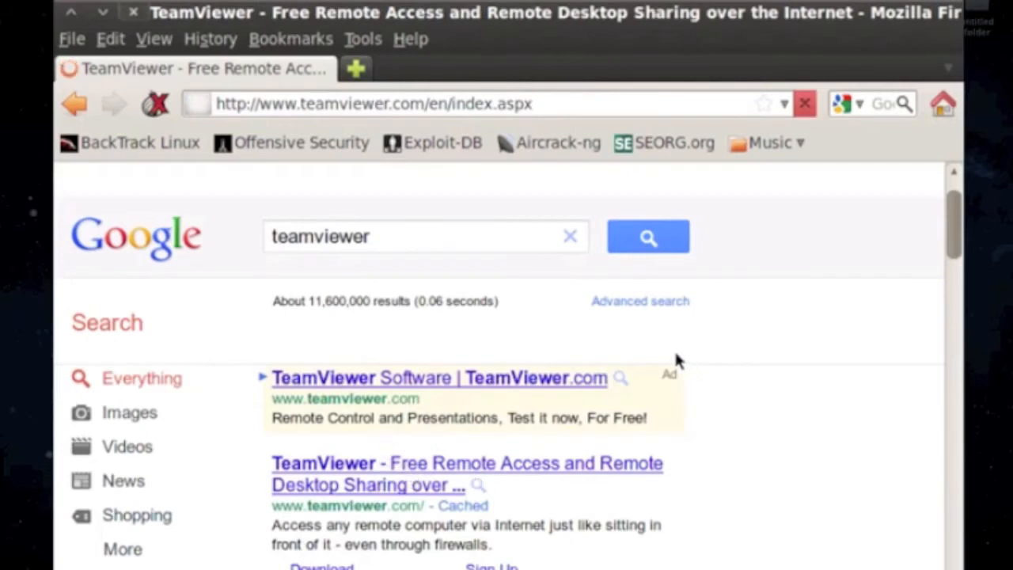
pyautogui.click(439, 377)
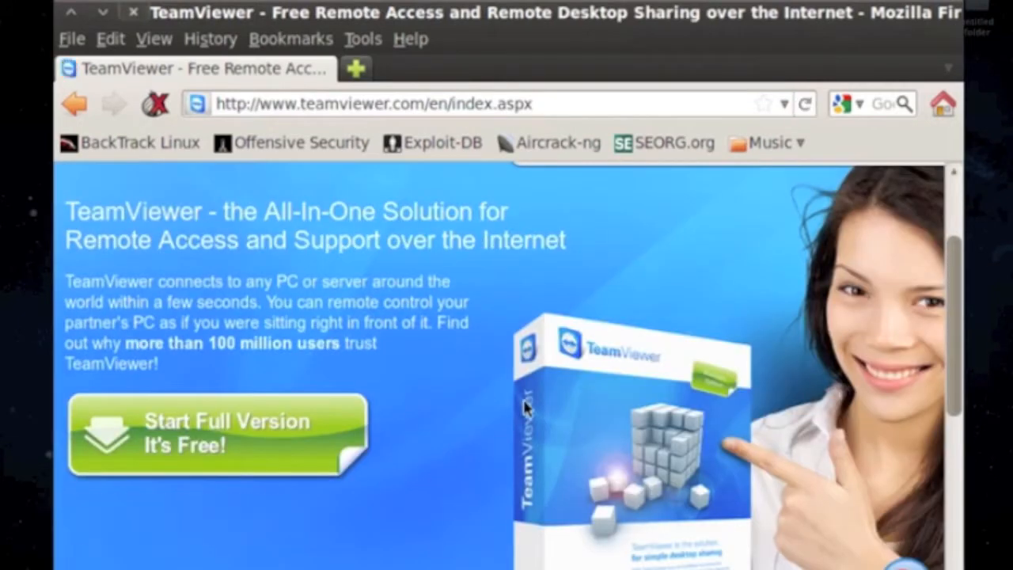
pyautogui.scroll(-3)
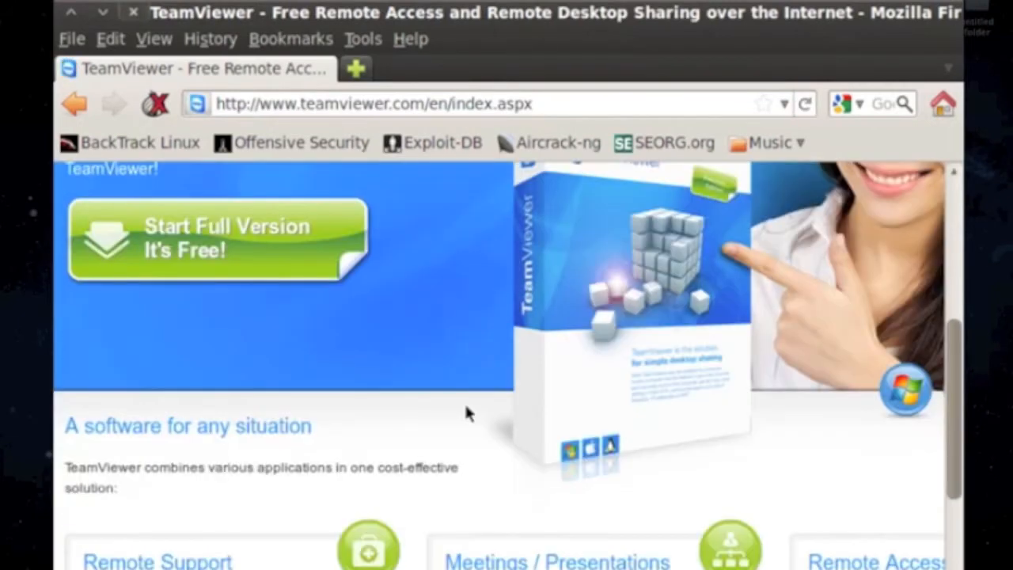
pyautogui.scroll(3)
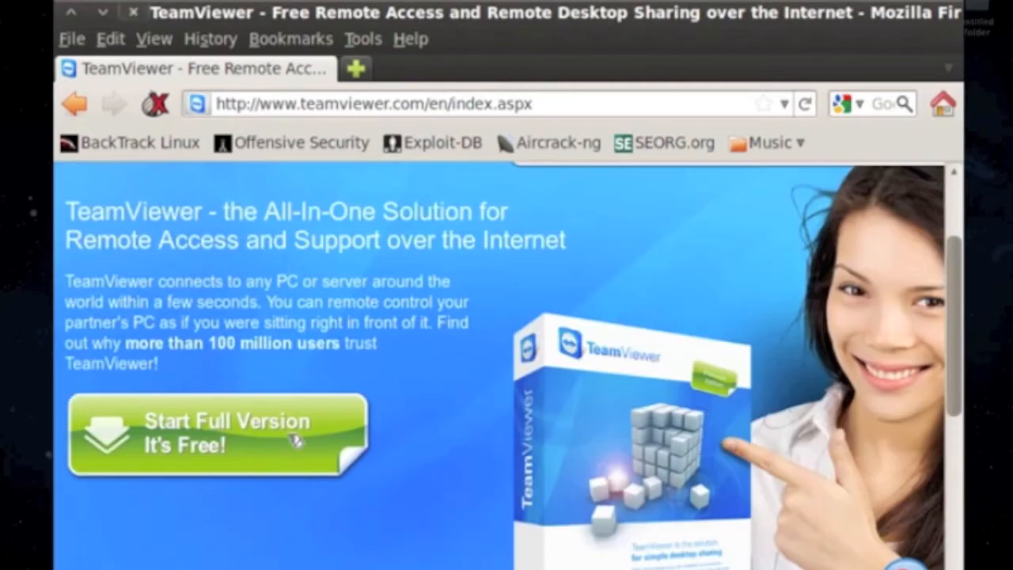
# From the Linux download page, request the 32-bit Debian/Ubuntu TeamViewer deb
pyautogui.click(214, 433)
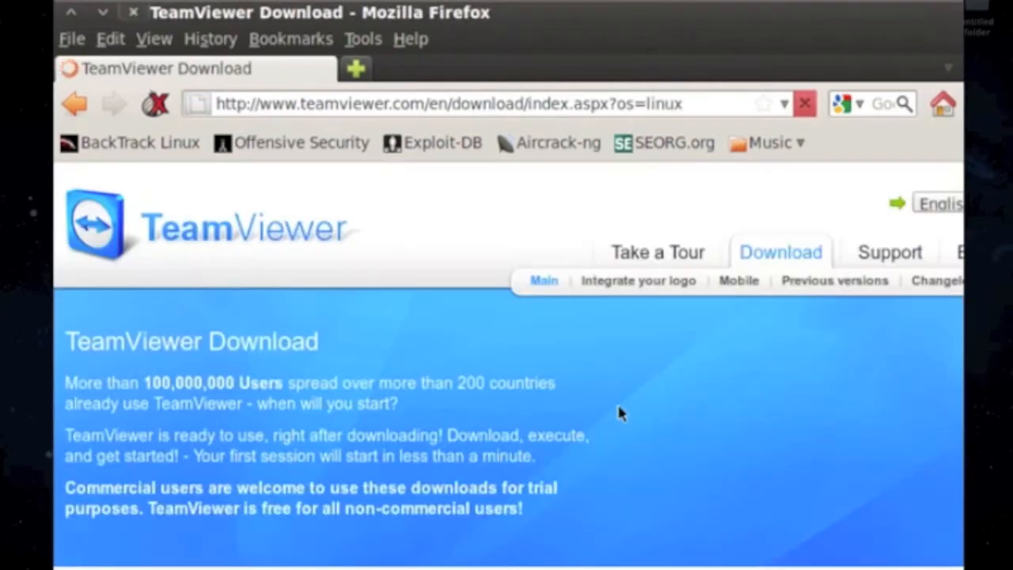
pyautogui.scroll(-3)
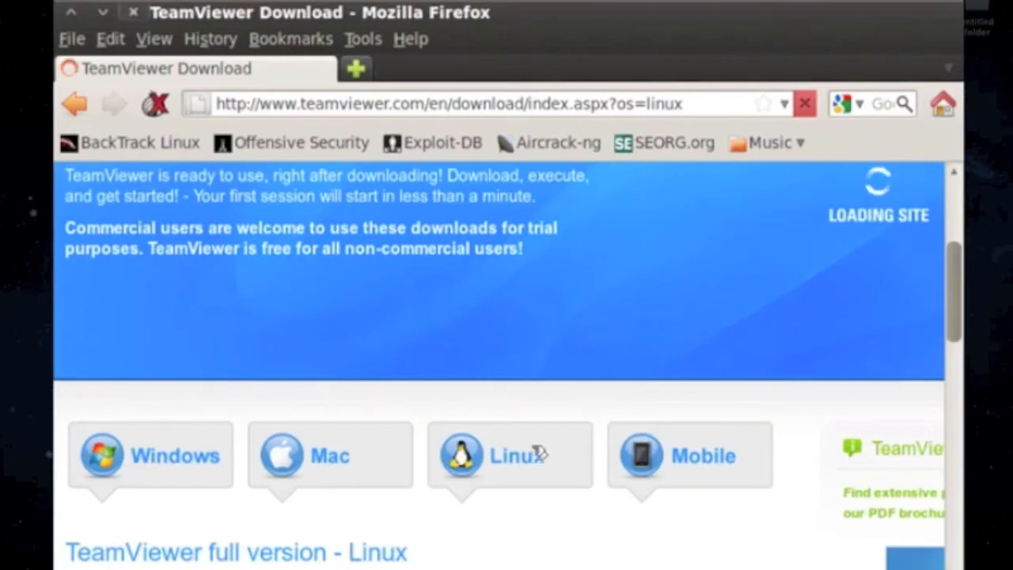
pyautogui.scroll(-3)
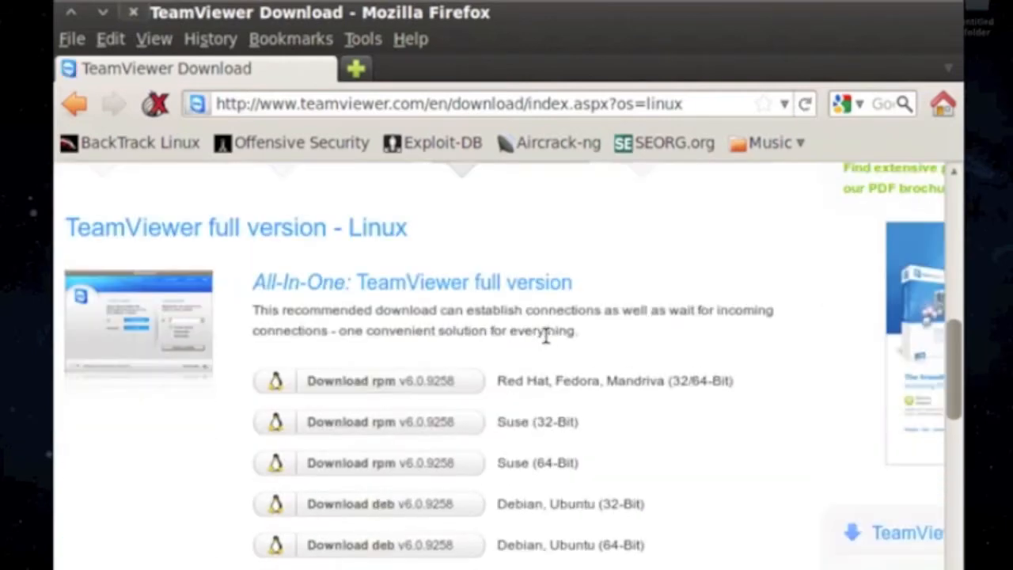
pyautogui.scroll(-3)
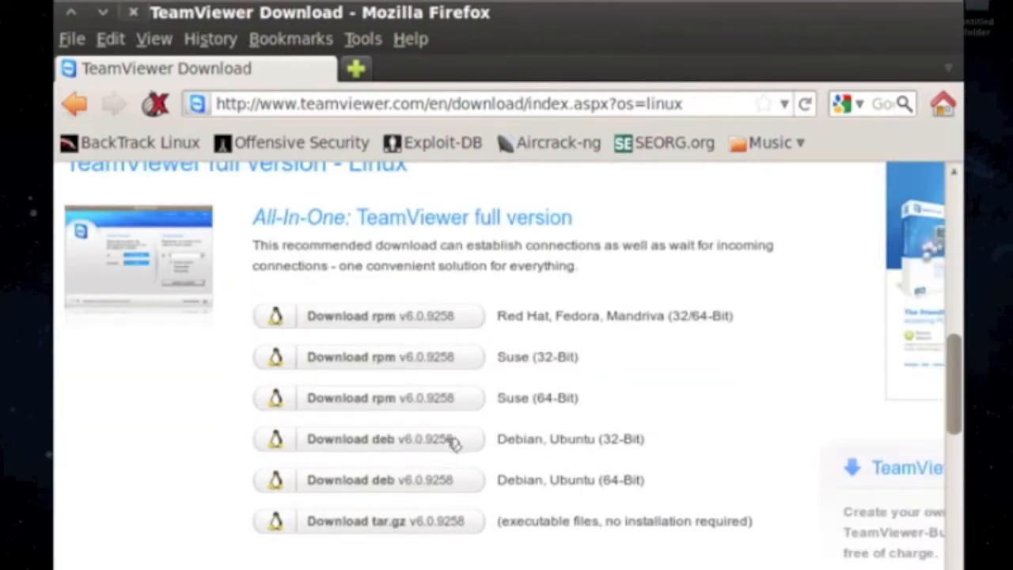
pyautogui.moveTo(497, 335)
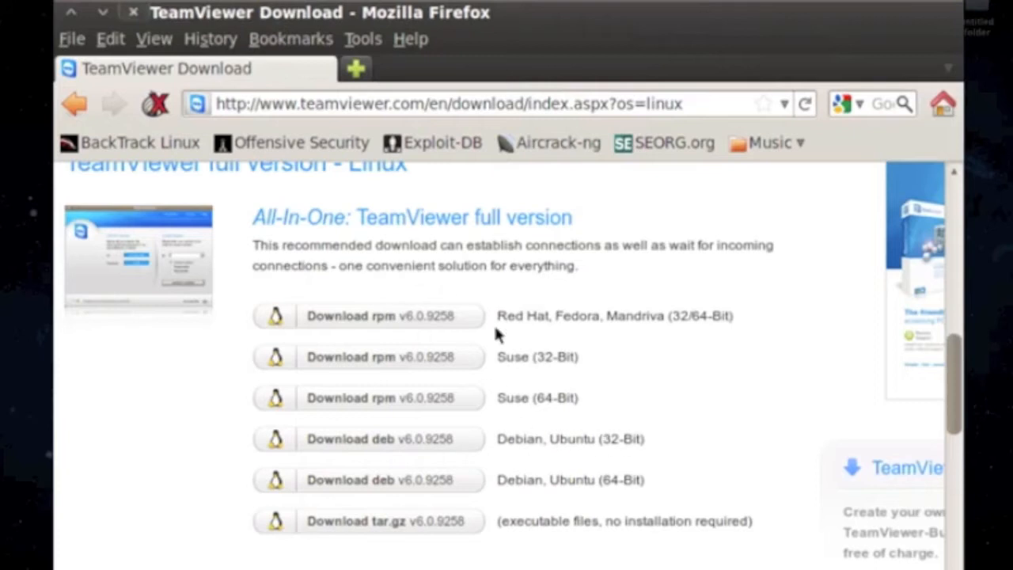
pyautogui.moveTo(570, 459)
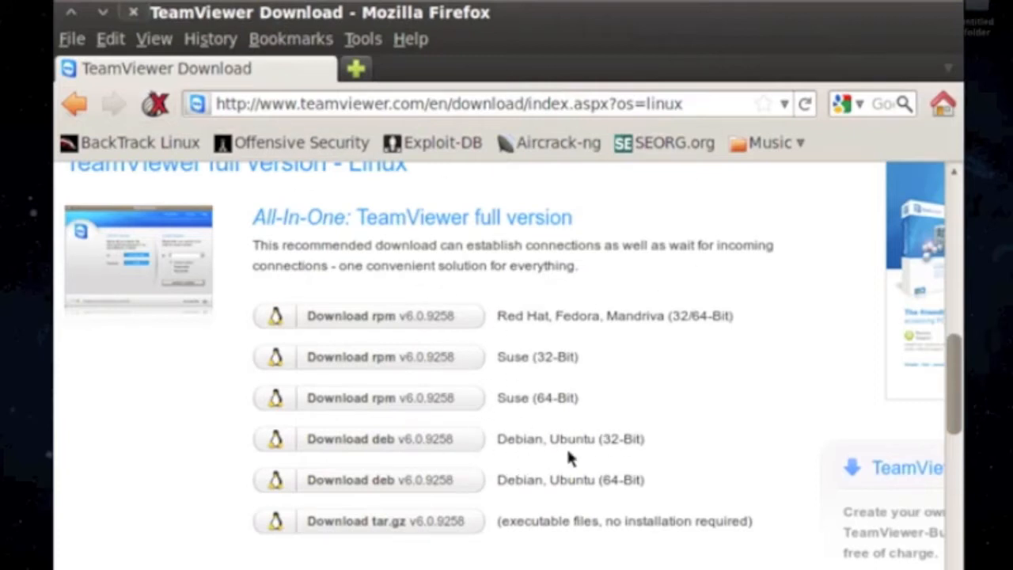
pyautogui.moveTo(426, 446)
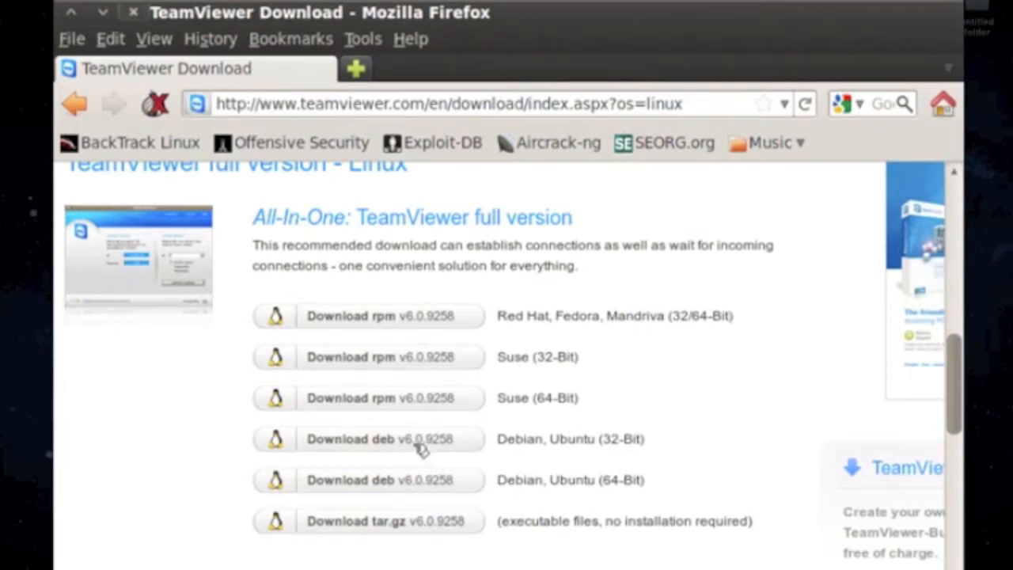
pyautogui.click(368, 439)
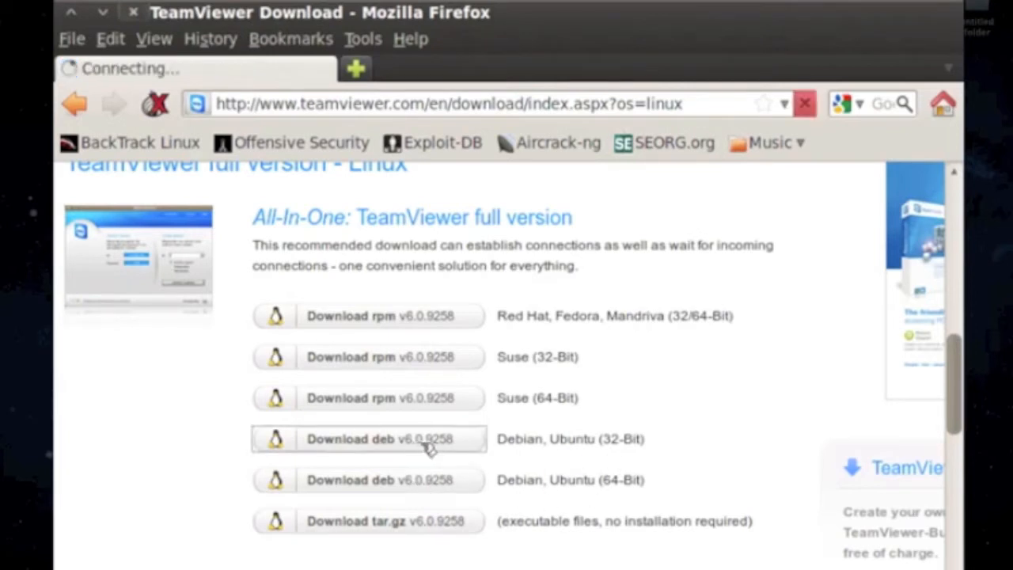
# Save teamviewer_linux.deb to the Desktop and close Firefox
pyautogui.click(368, 439)
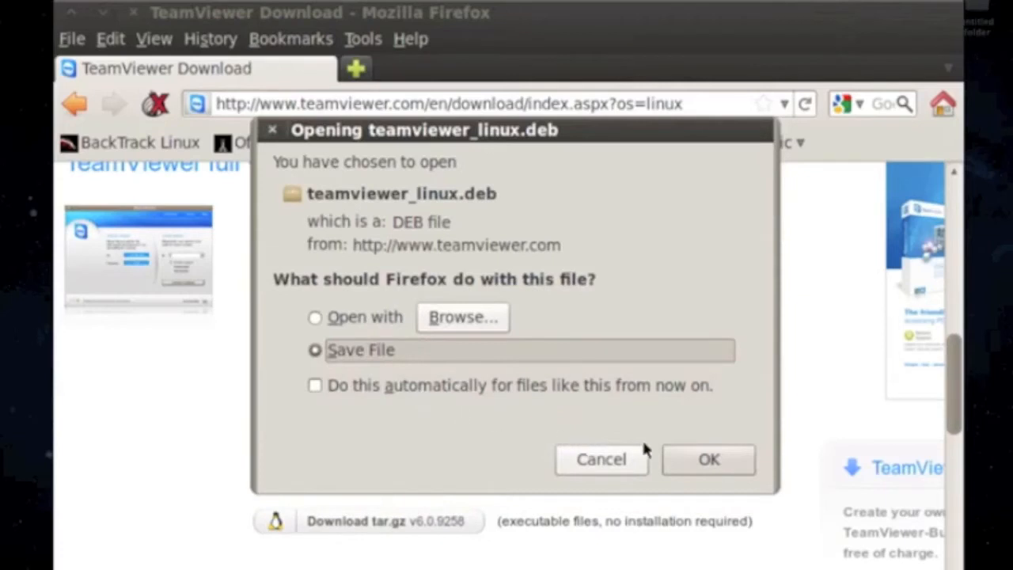
pyautogui.click(707, 459)
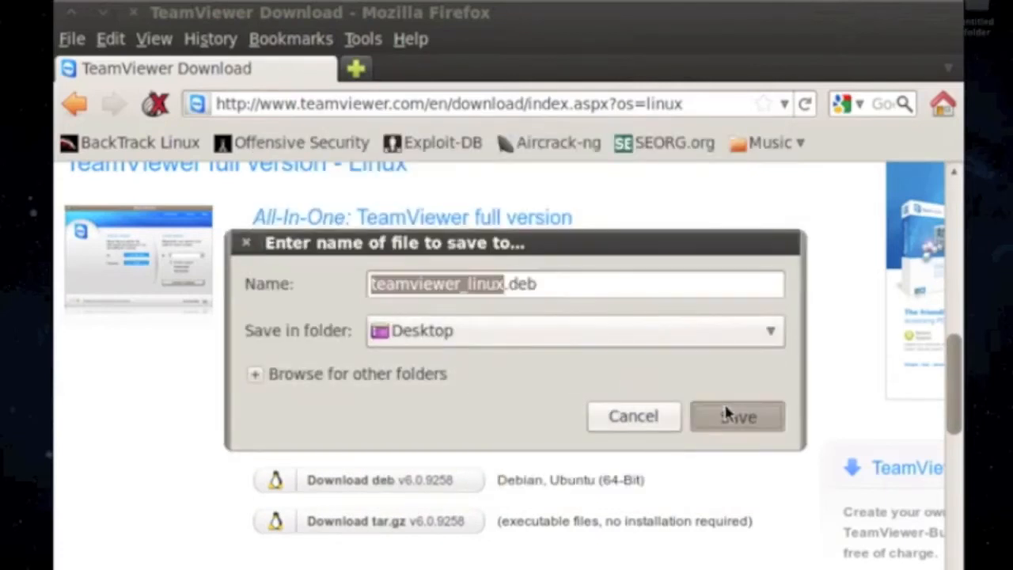
pyautogui.click(736, 417)
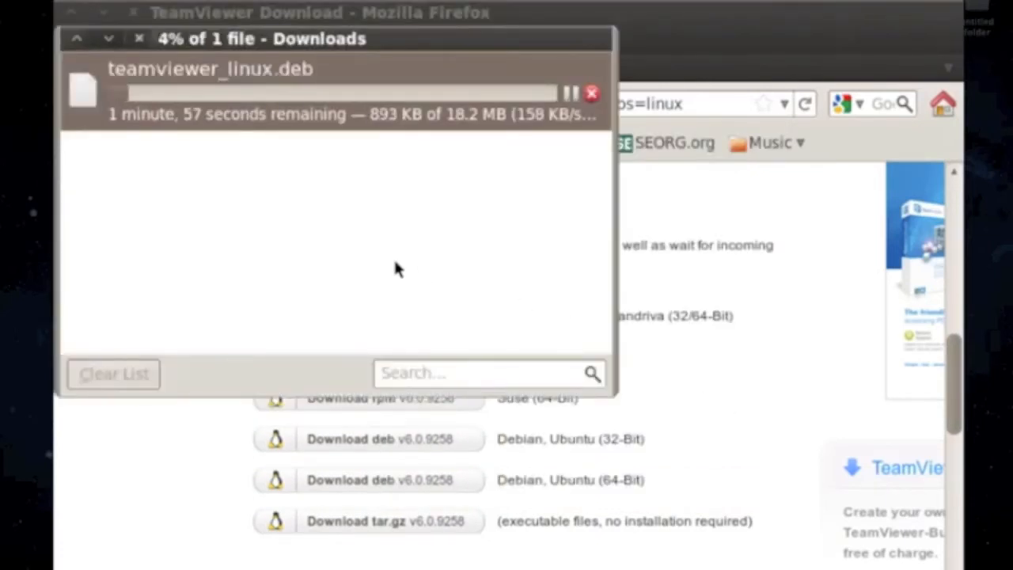
pyautogui.moveTo(320, 250)
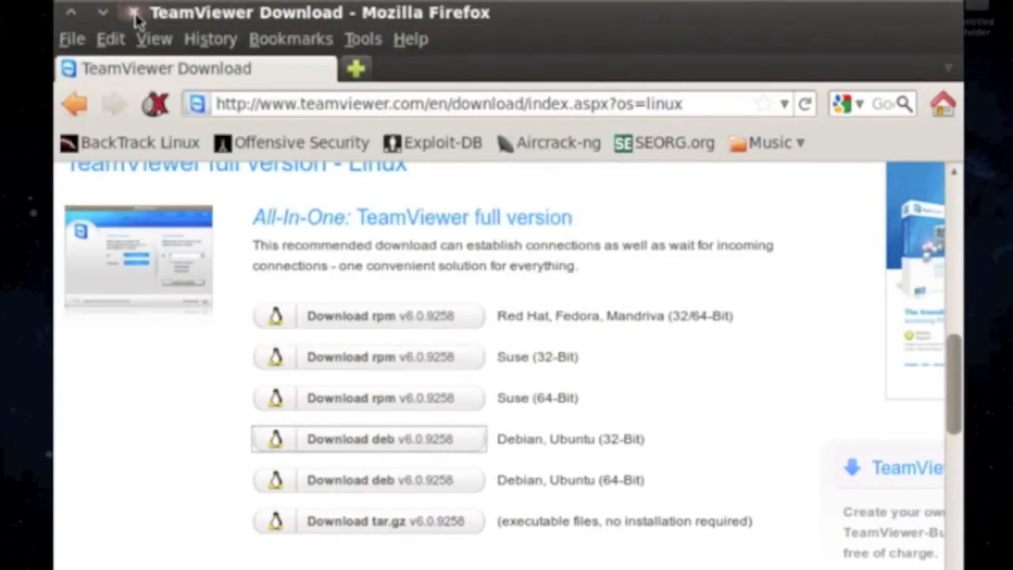
pyautogui.click(368, 438)
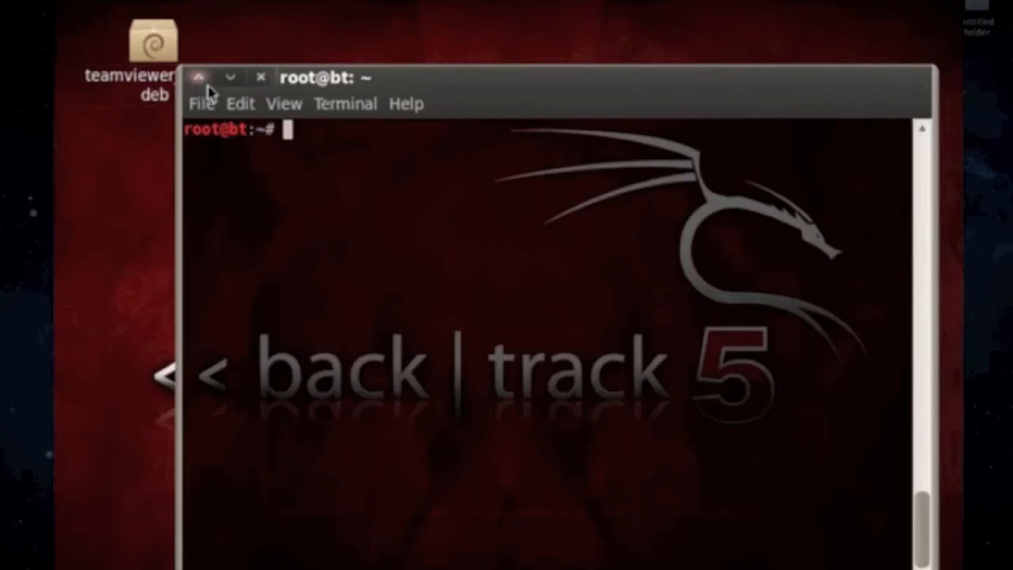
pyautogui.moveTo(339, 208)
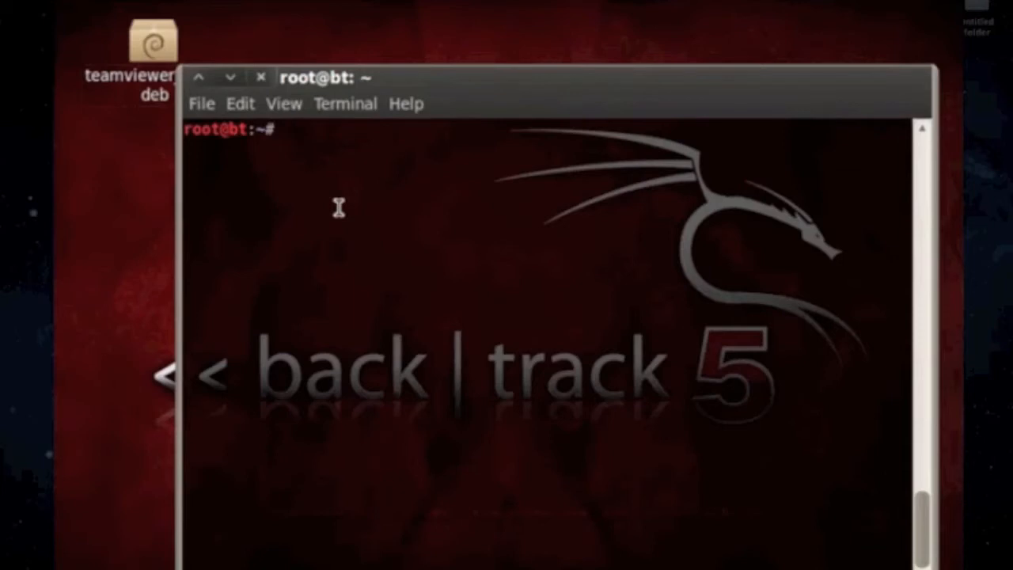
# Run sudo dpkg -i on teamviewer_linux.deb so teamviewer6 6.0.9258 is set up
pyautogui.write('sudo')
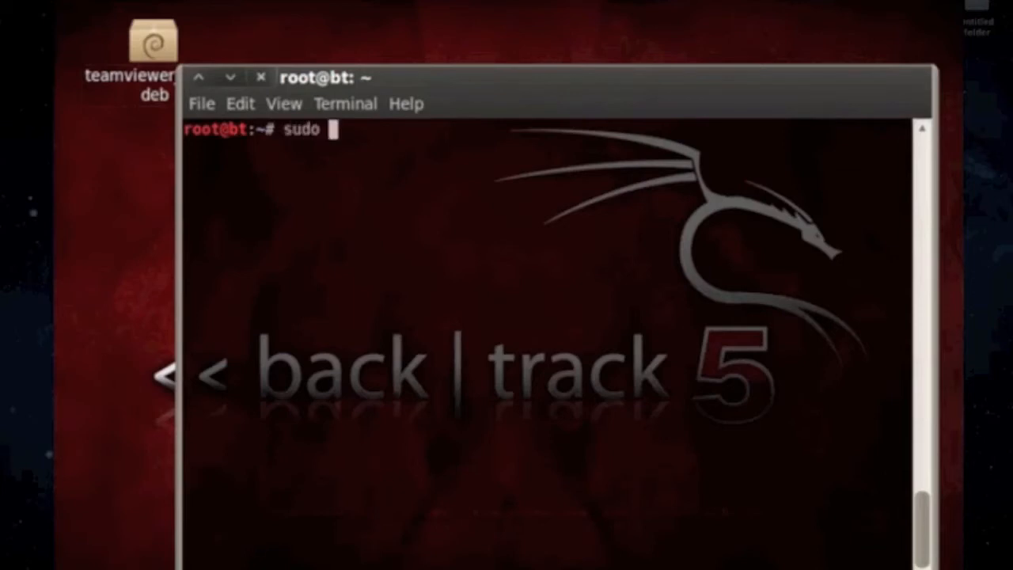
pyautogui.write('dpkg -i')
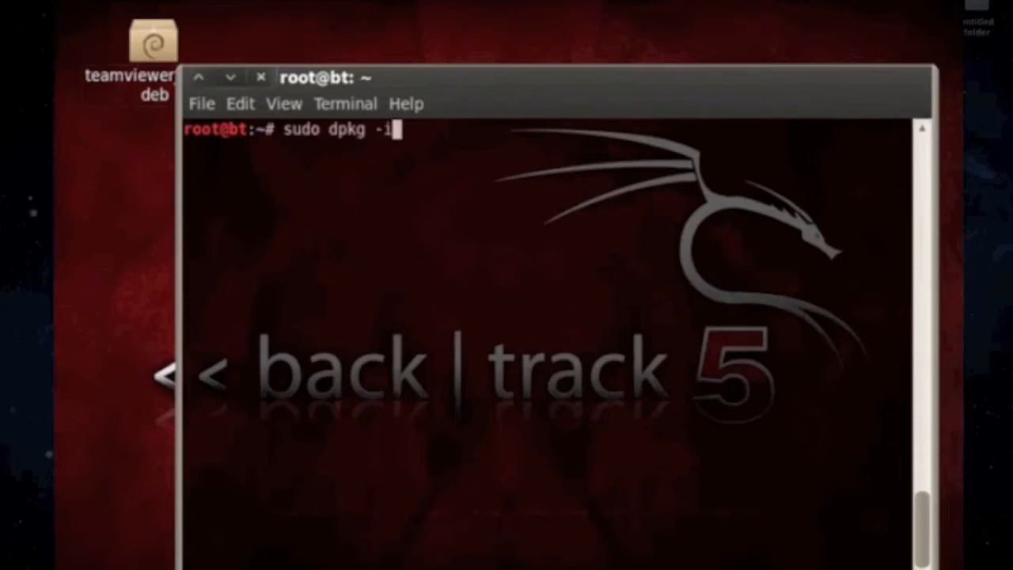
pyautogui.write('teamviewer_lin')
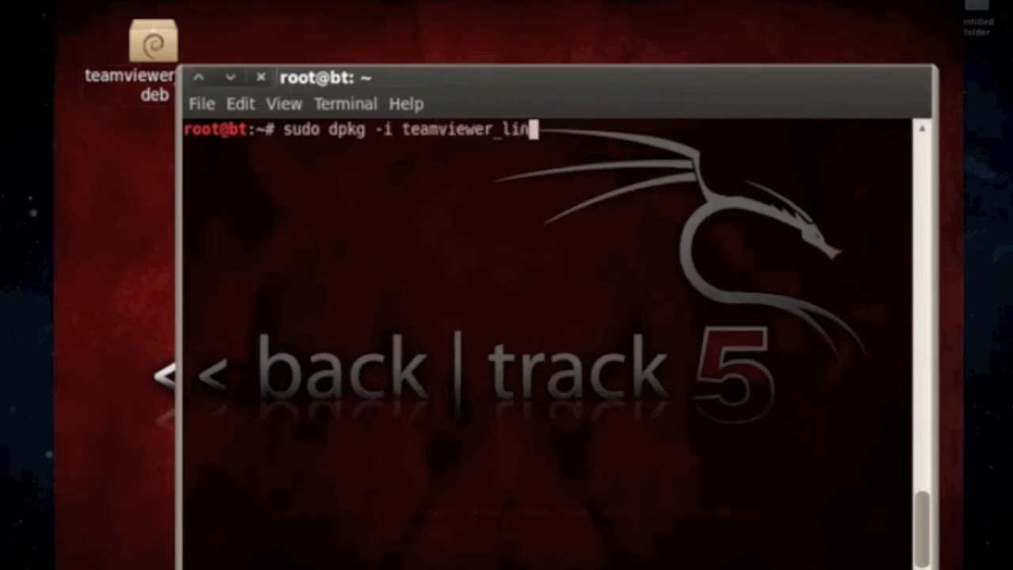
pyautogui.write('ux.b')
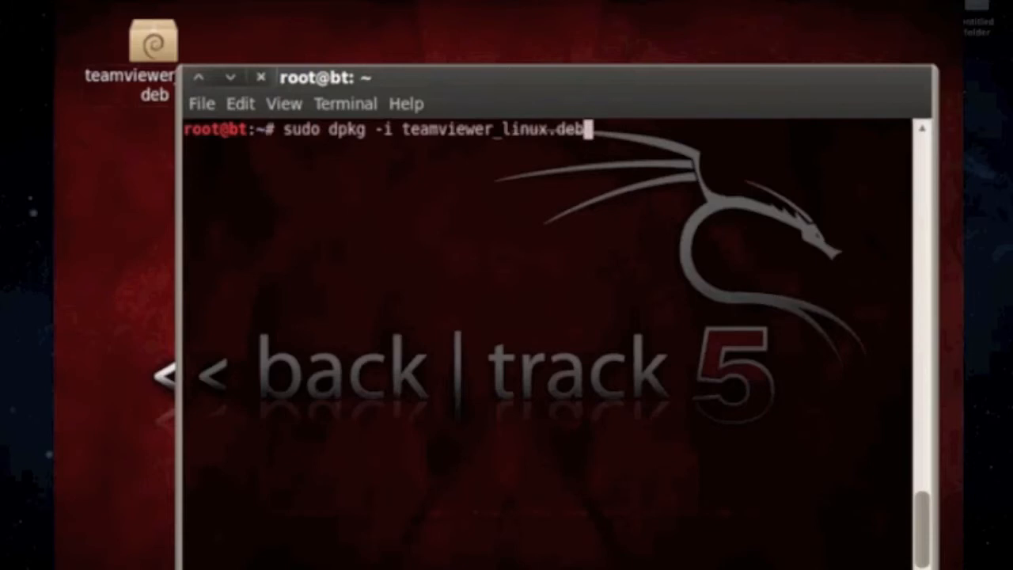
pyautogui.press('BackSpace')
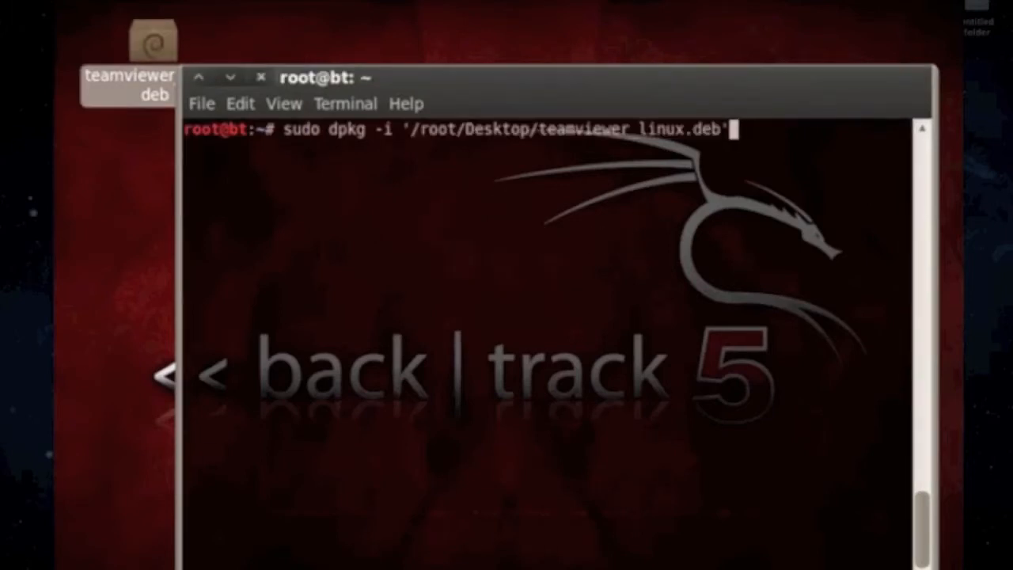
pyautogui.press('Return')
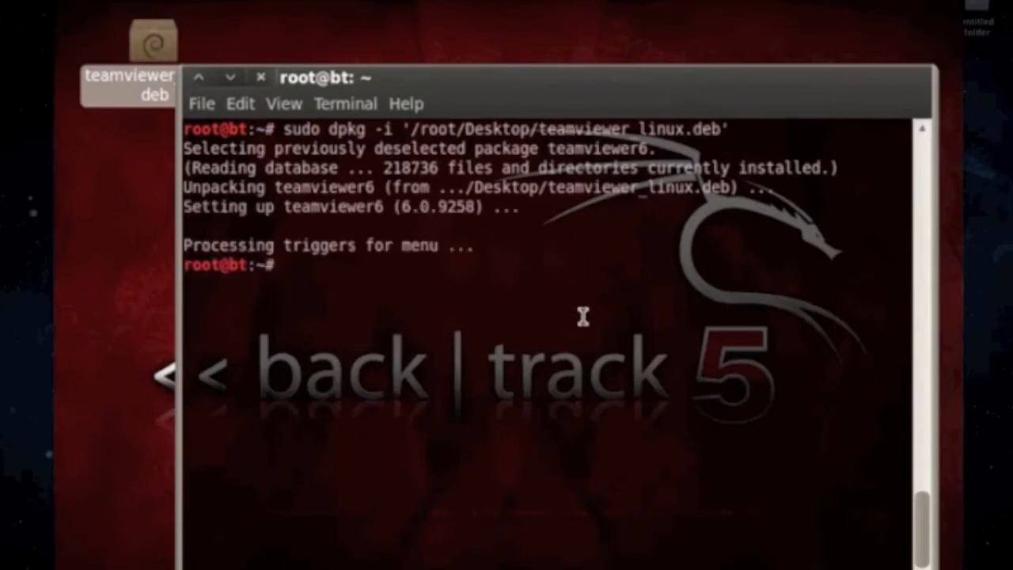
pyautogui.write('sudo apt')
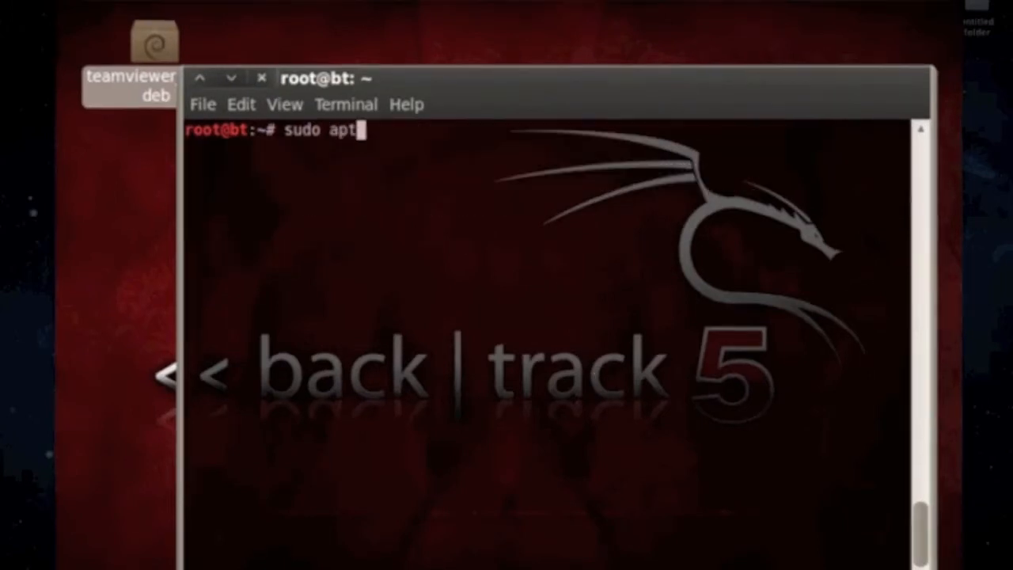
# Run the apt-get install for Empathy and confirm with y to pull in 34 new packages
pyautogui.write('-get install')
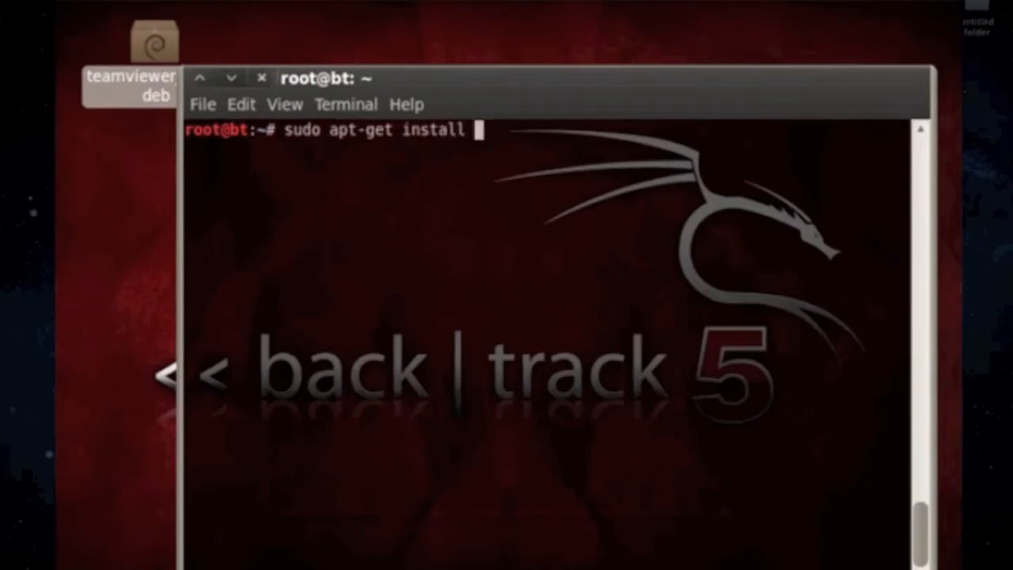
pyautogui.press('Return')
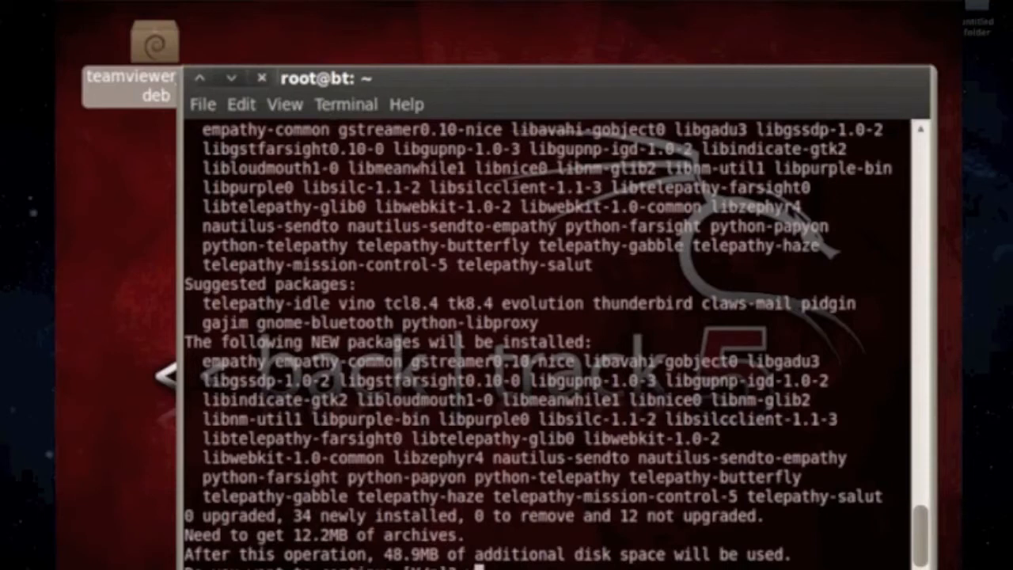
pyautogui.write('y')
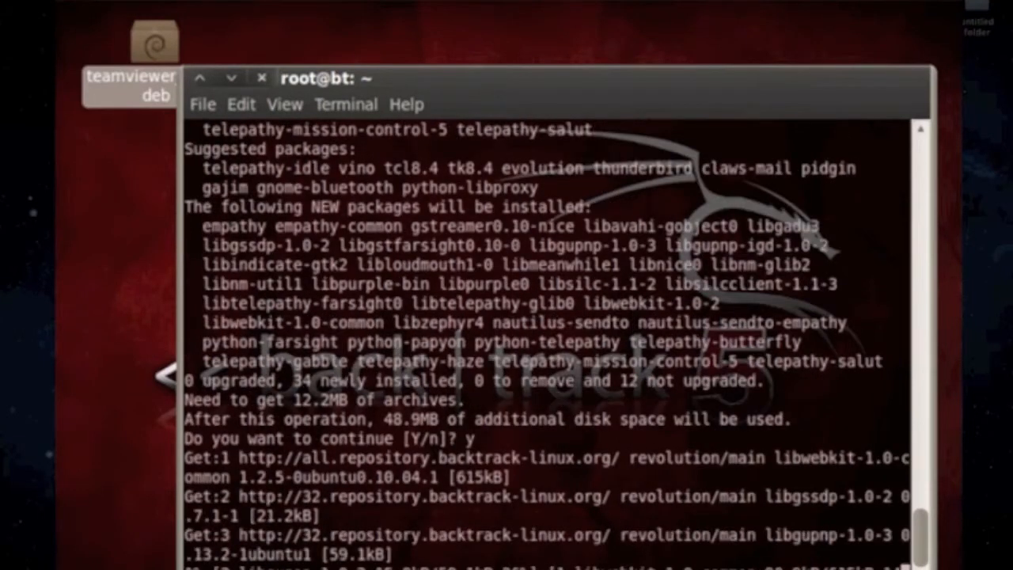
# Follow the download and unpacking of empathy, libpurple and the other packages
pyautogui.scroll(-3)
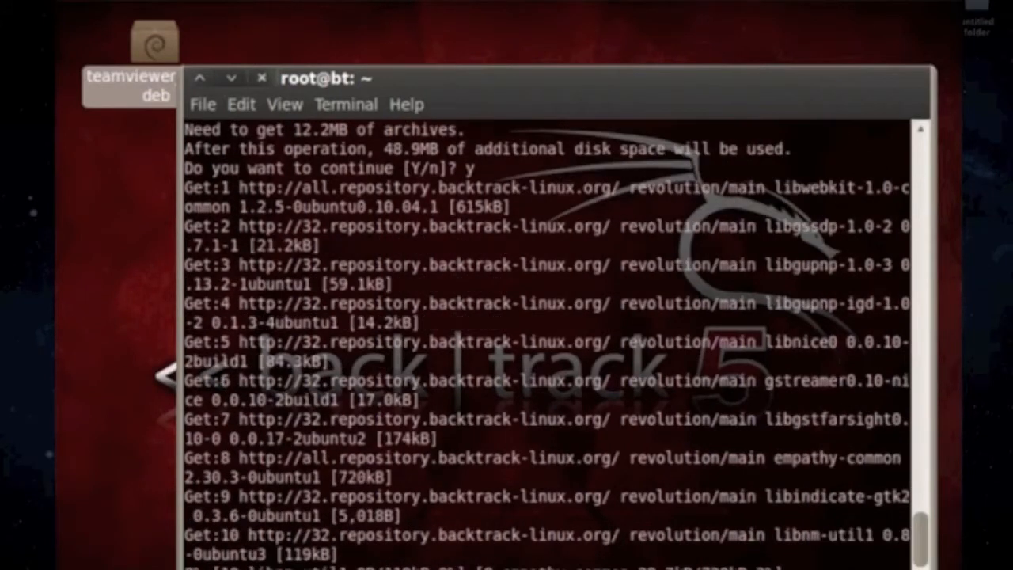
pyautogui.scroll(-3)
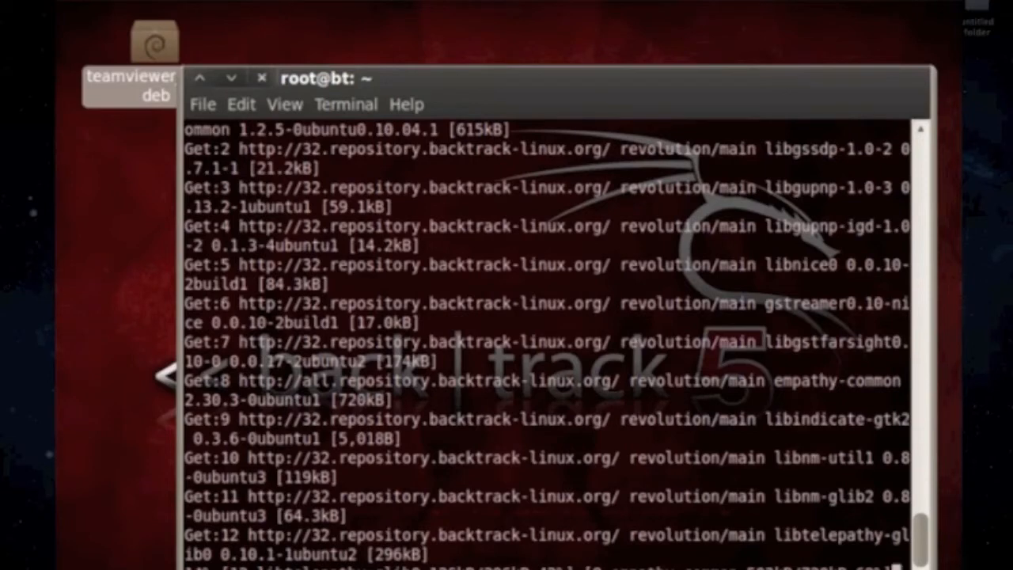
pyautogui.scroll(-3)
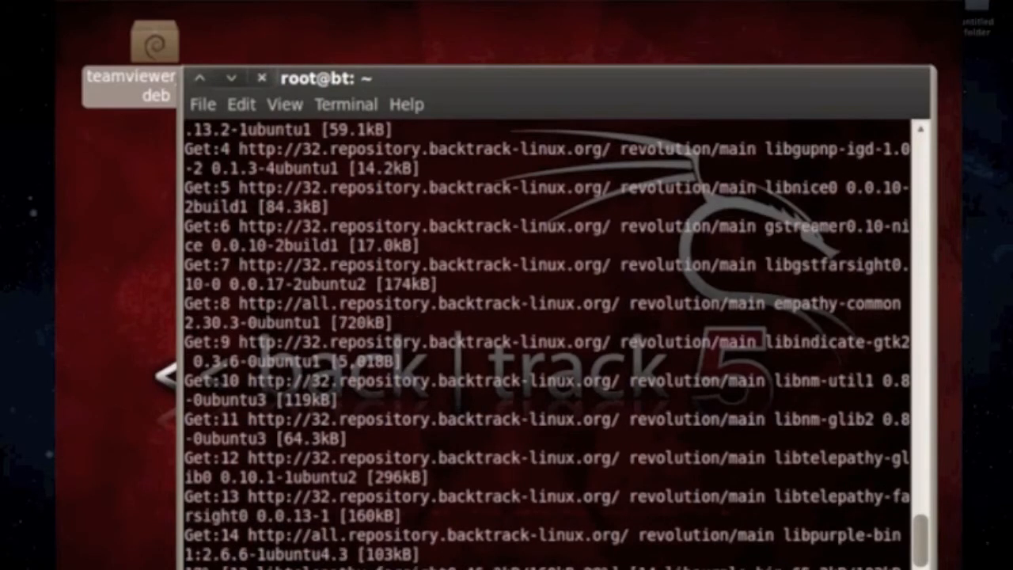
pyautogui.scroll(-3)
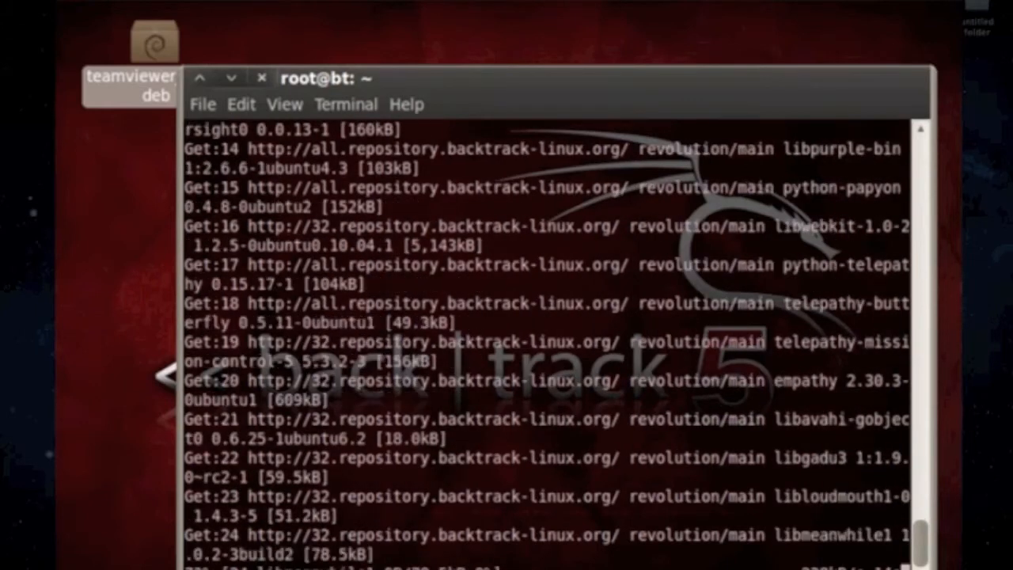
pyautogui.scroll(-3)
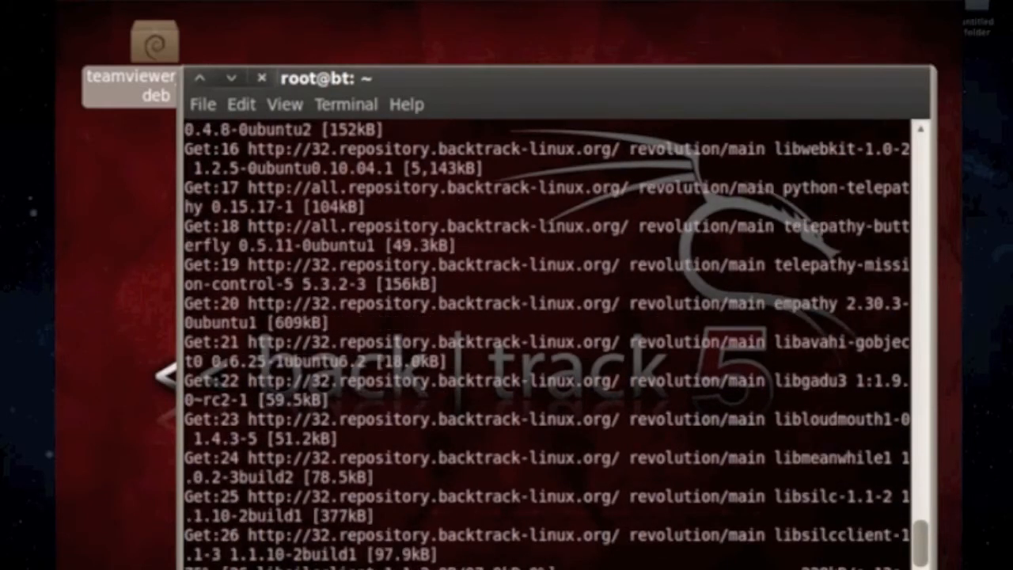
pyautogui.scroll(-3)
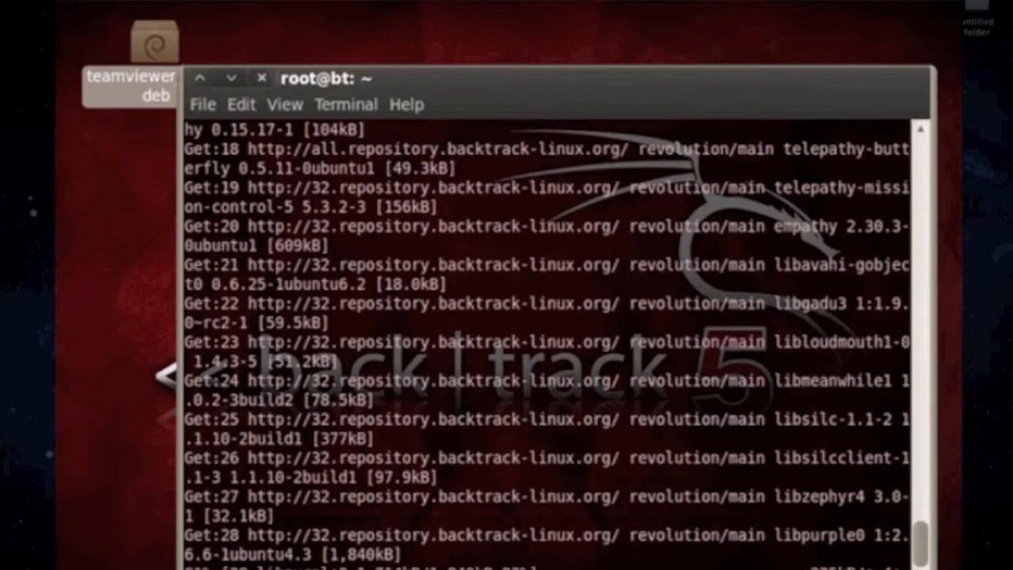
pyautogui.scroll(-3)
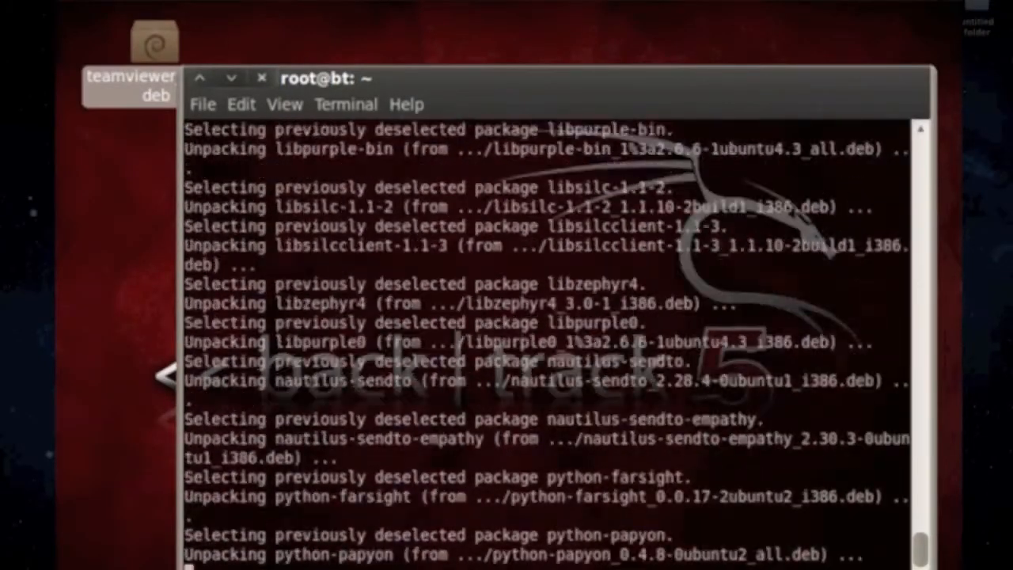
pyautogui.scroll(-3)
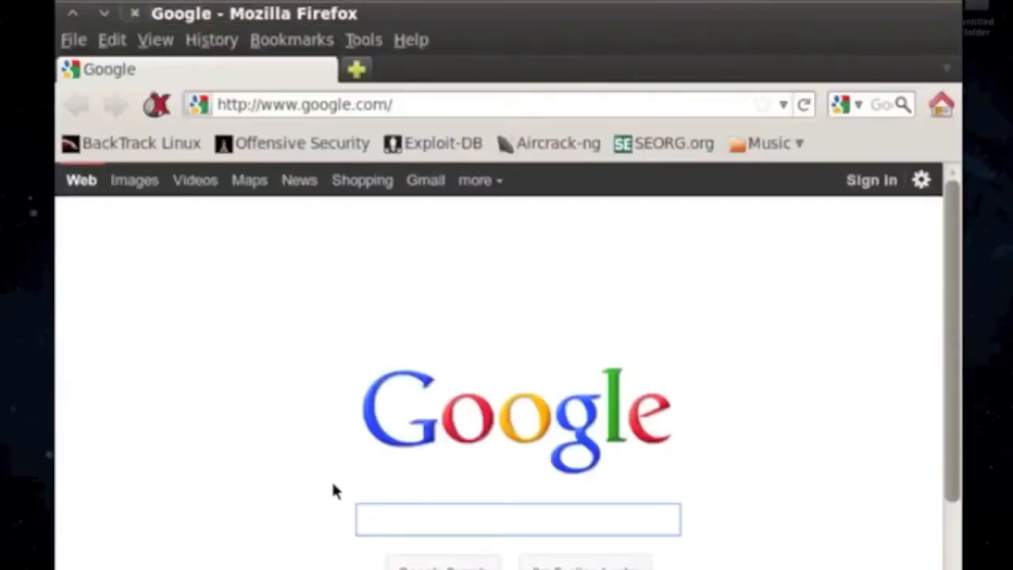
# Search for Foxit reader and fetch FoxitReader_1.1.0_i386.deb from Foxit's Linux download page
pyautogui.write('Foxit reader')
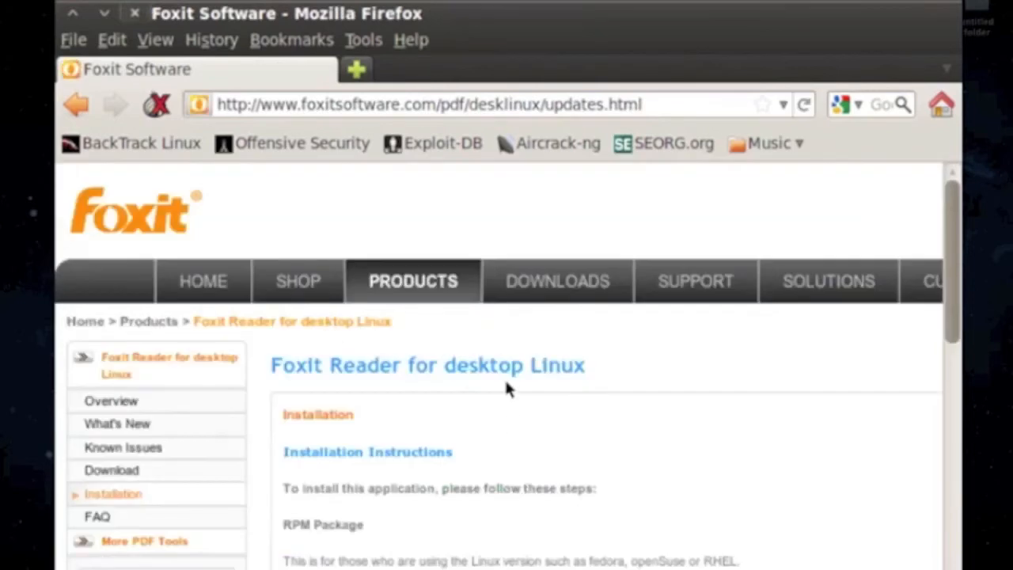
pyautogui.scroll(-3)
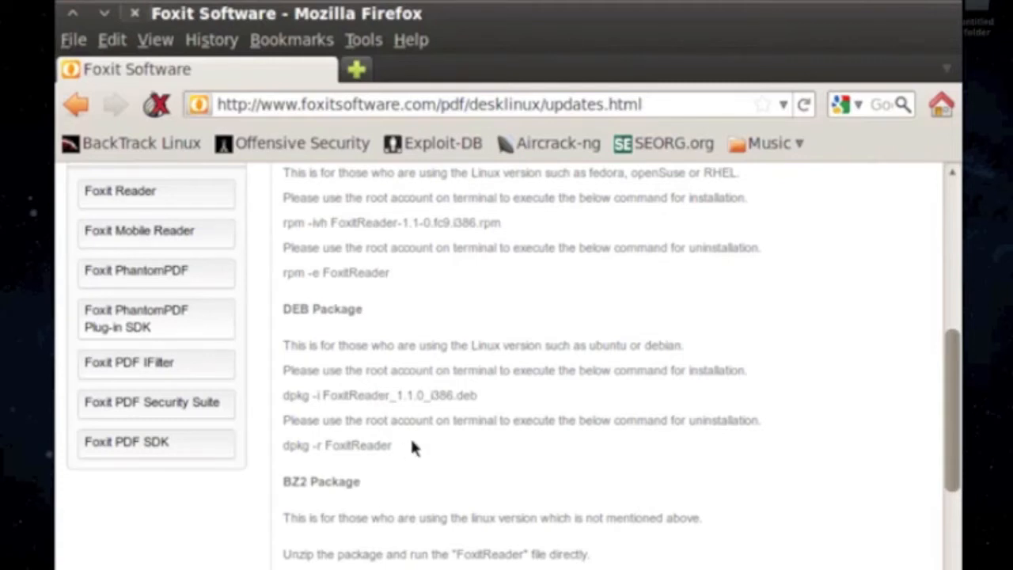
pyautogui.scroll(-3)
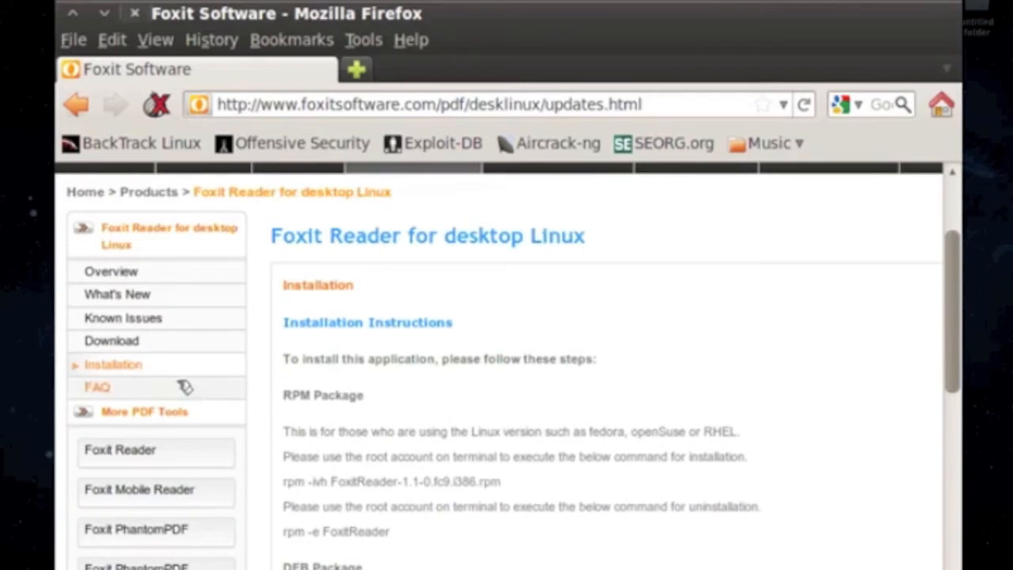
pyautogui.click(112, 340)
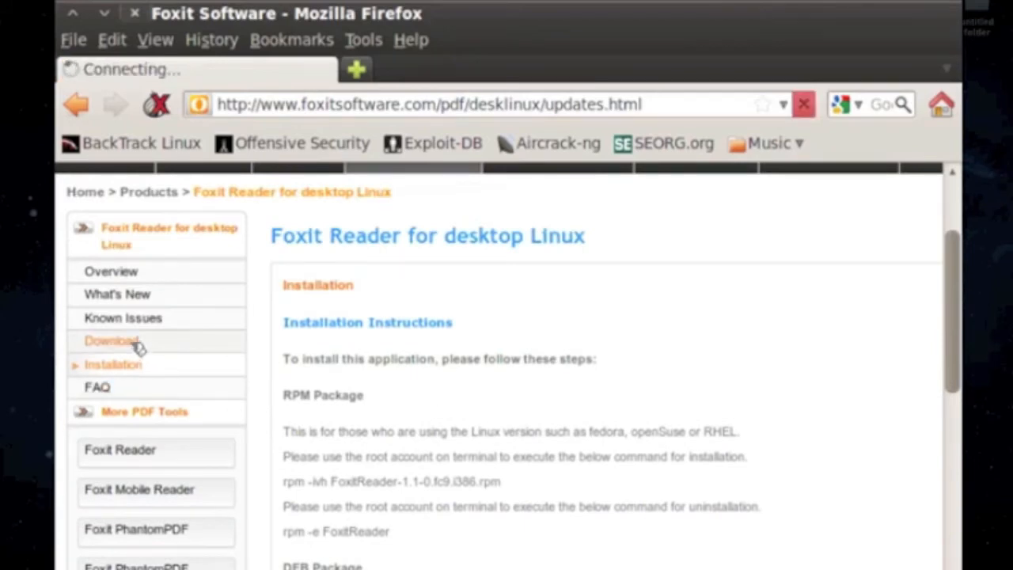
pyautogui.click(111, 340)
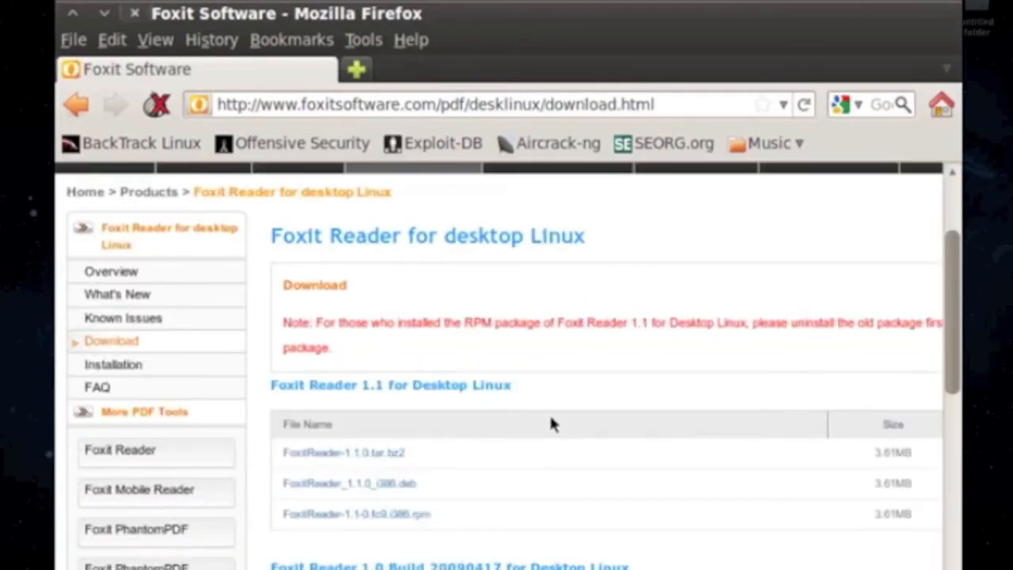
pyautogui.moveTo(554, 374)
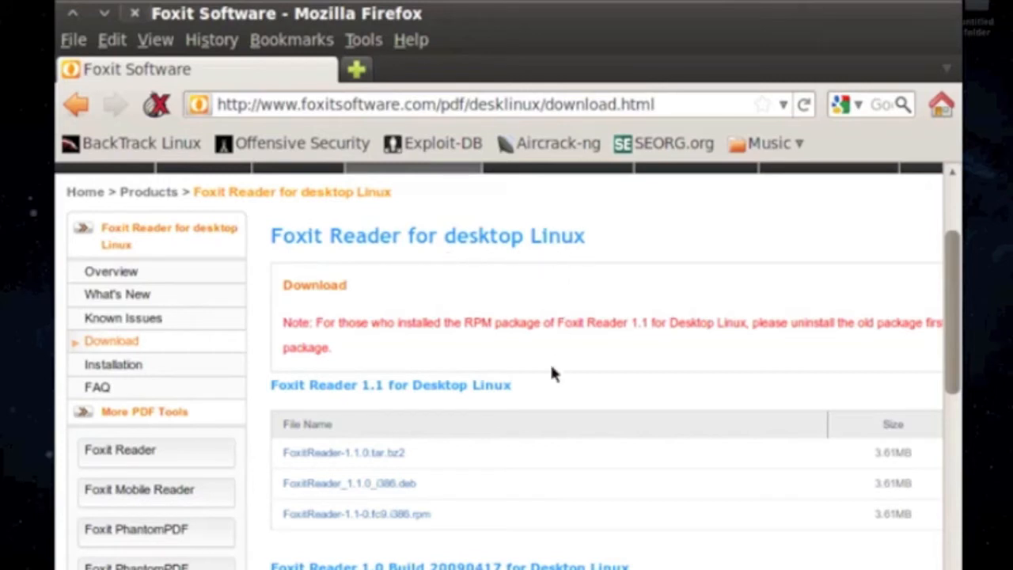
pyautogui.moveTo(544, 489)
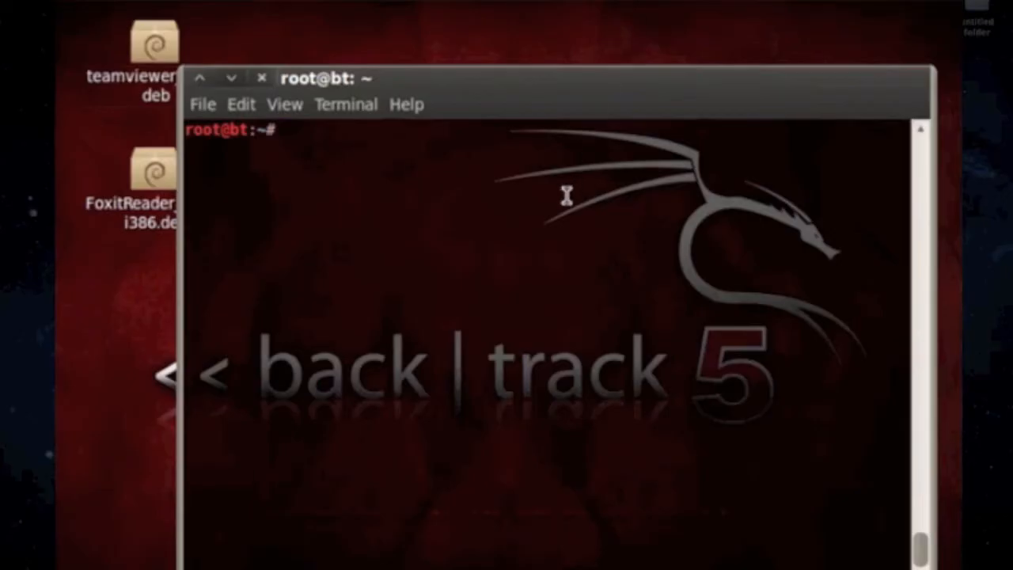
pyautogui.moveTo(473, 180)
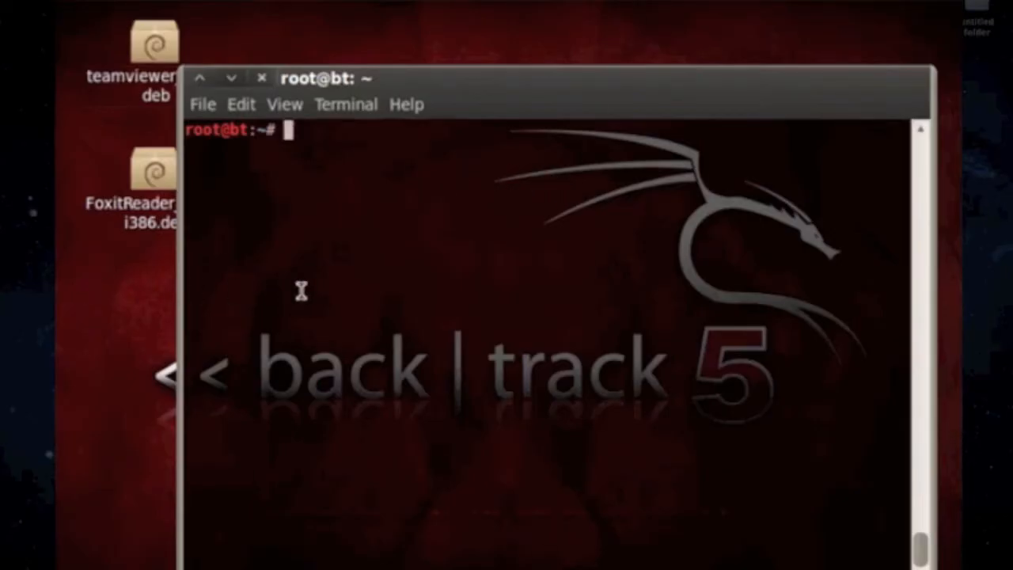
# Run sudo dpkg -i on FoxitReader_1.1.0_i386.deb, setting up foxitreader 1.1-0, then clear
pyautogui.write('sudo')
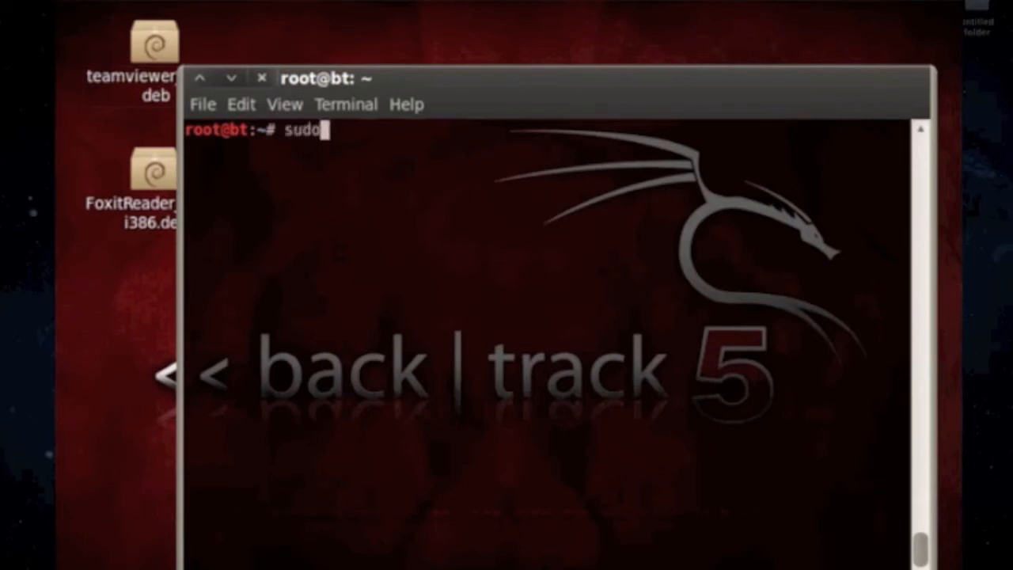
pyautogui.write('d')
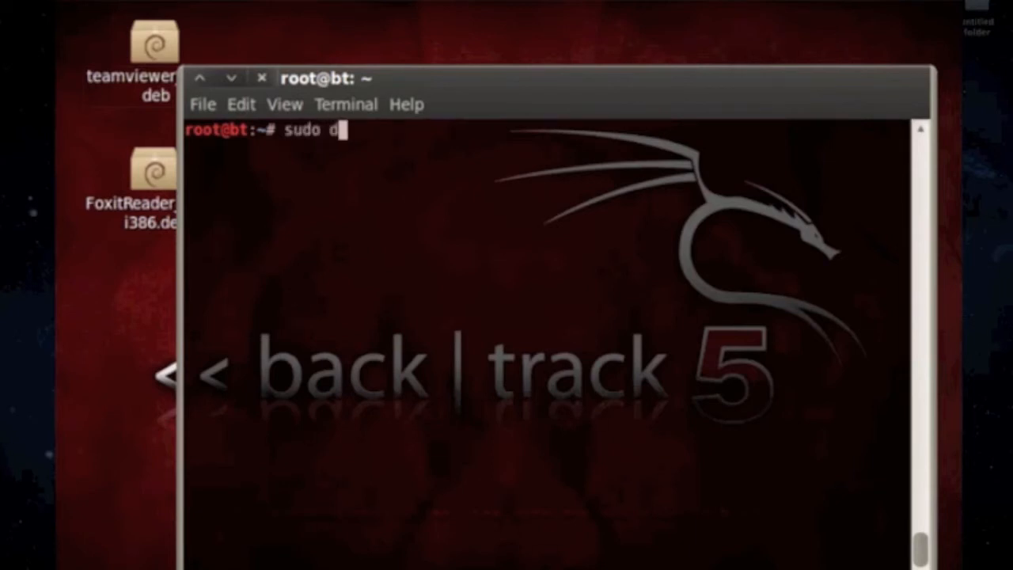
pyautogui.write('pkg -')
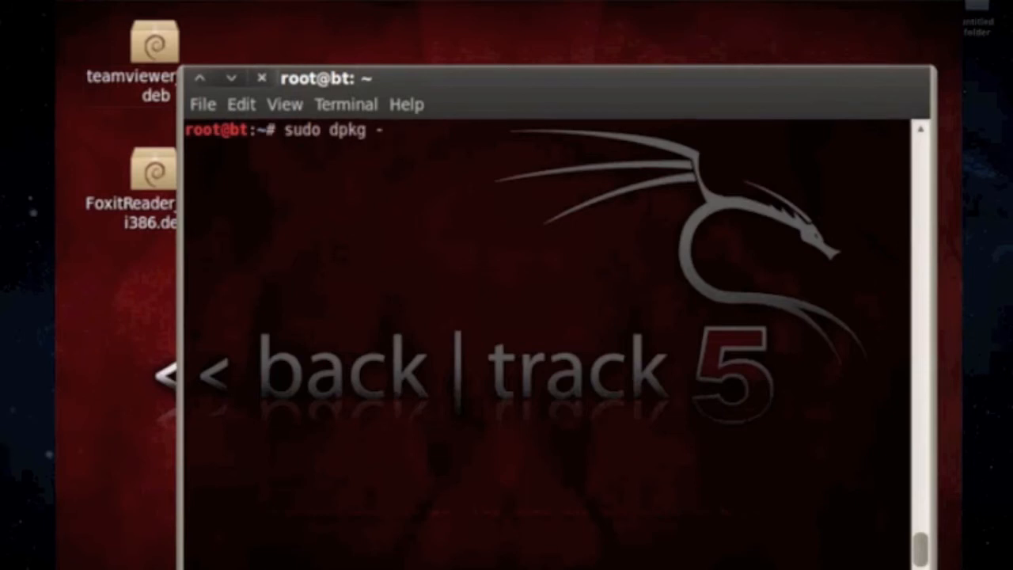
pyautogui.write('-i')
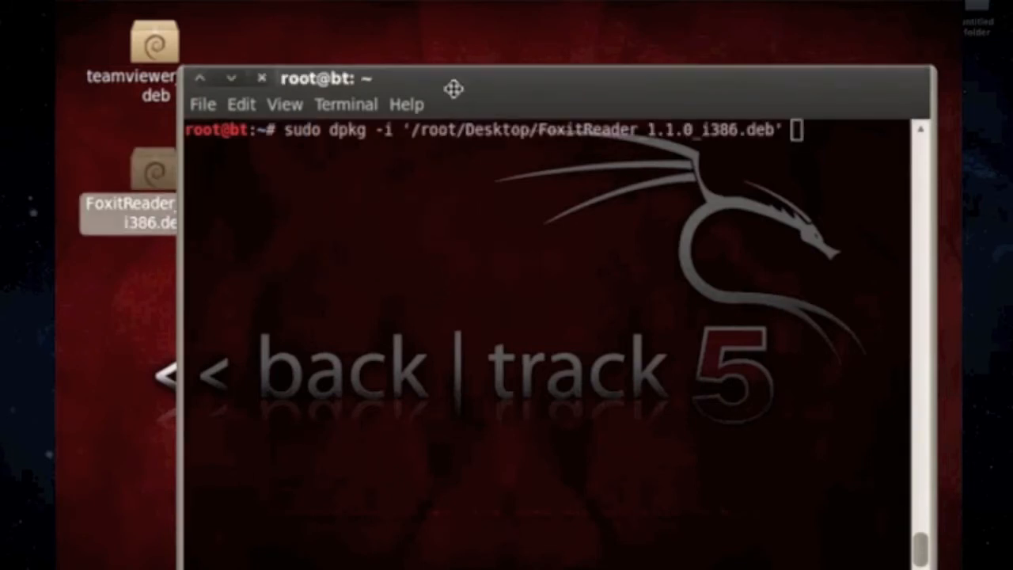
pyautogui.press('Return')
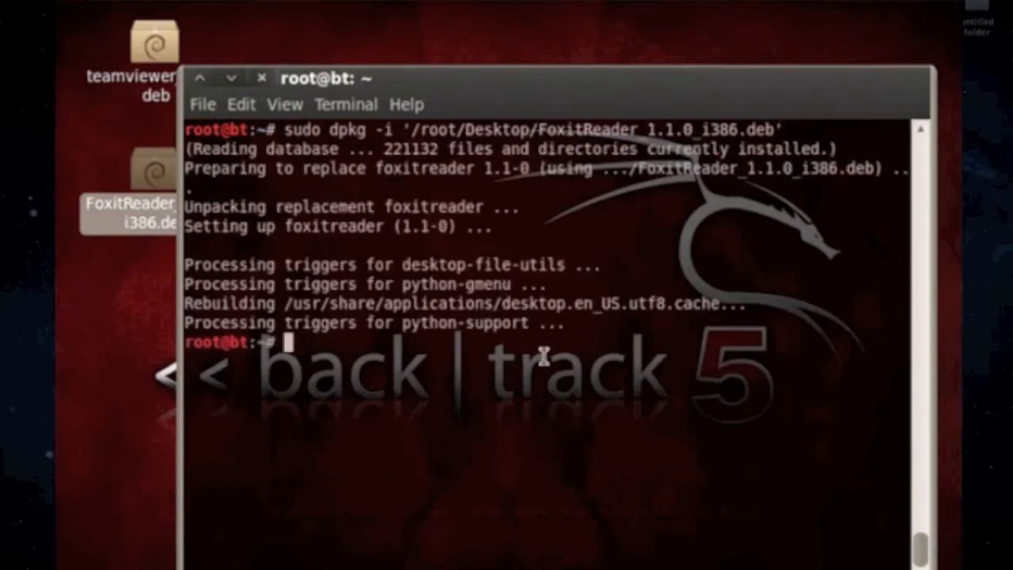
pyautogui.write('cl')
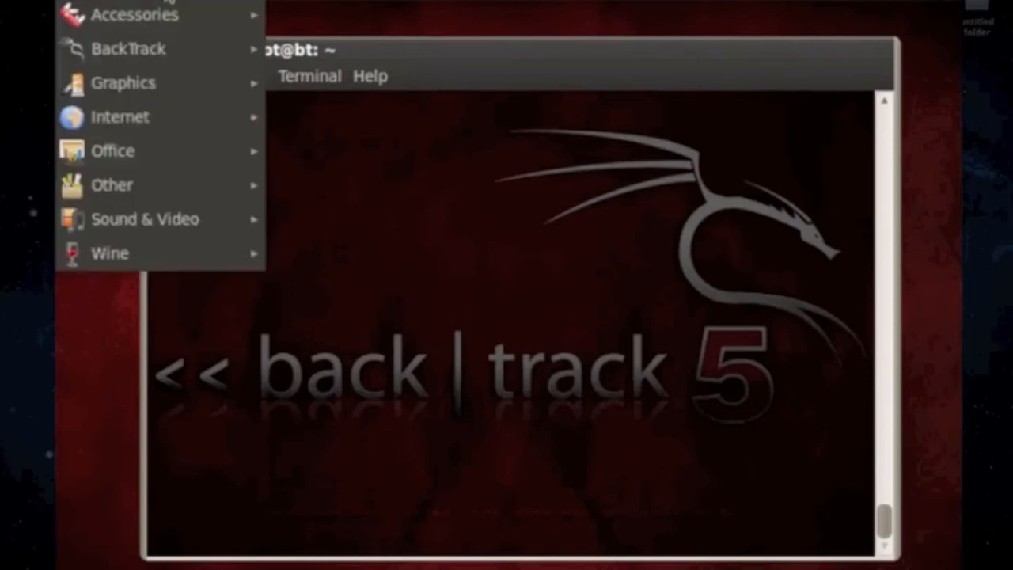
pyautogui.moveTo(135, 14)
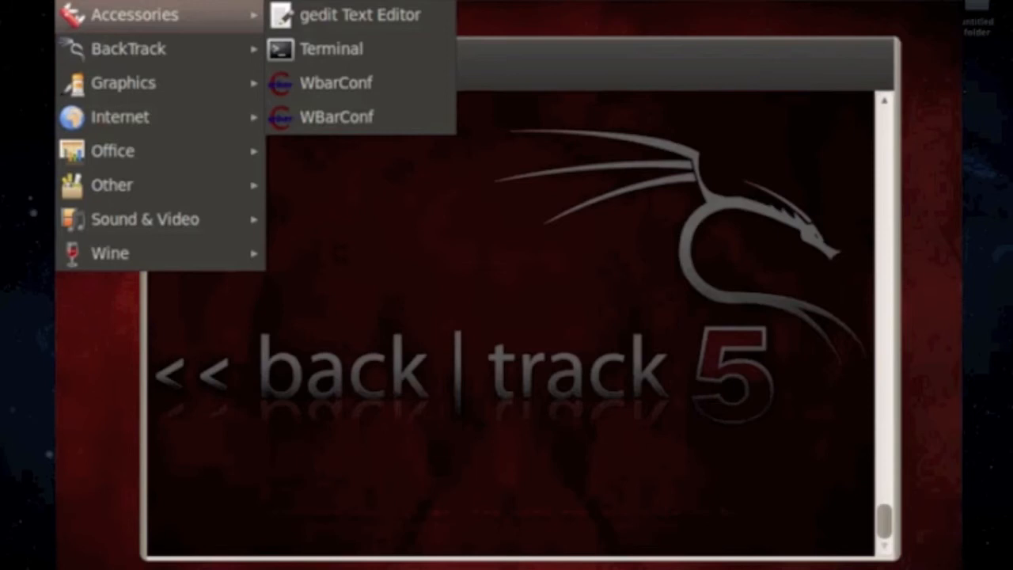
# Launch a new Terminal window from the Applications menu, reaching an empty root prompt
pyautogui.click(331, 48)
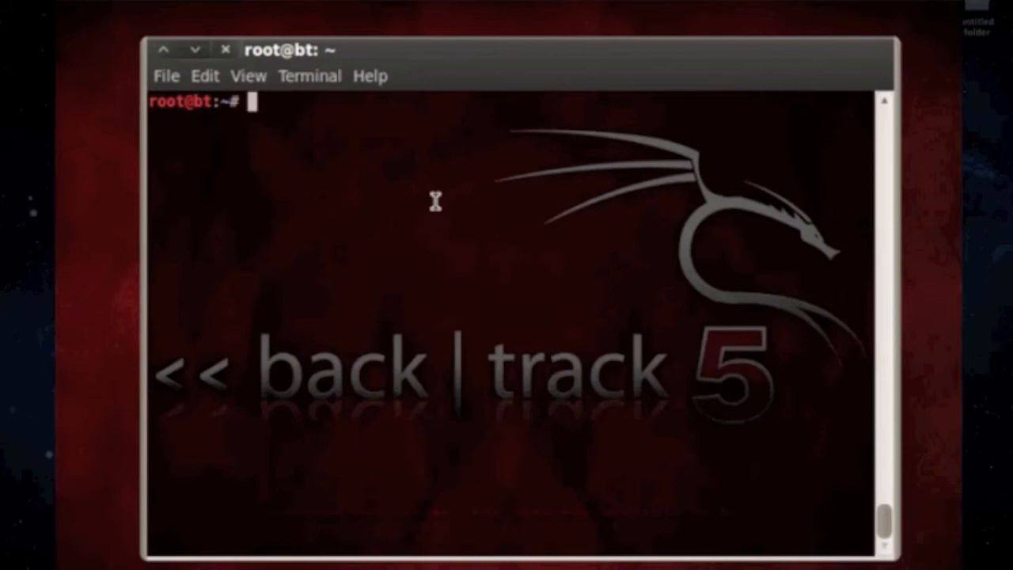
pyautogui.write('sudo ap')
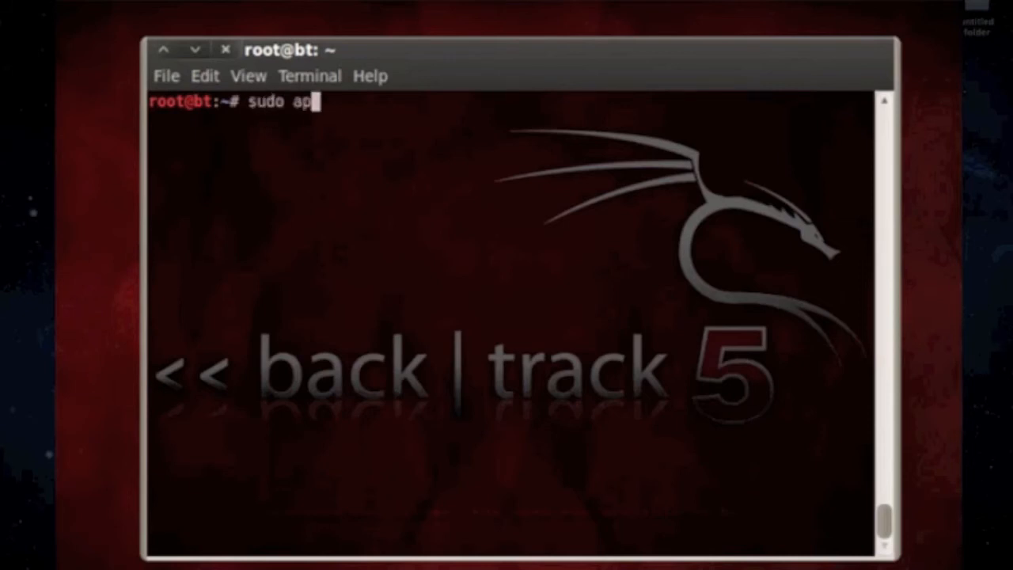
pyautogui.write('t-get install')
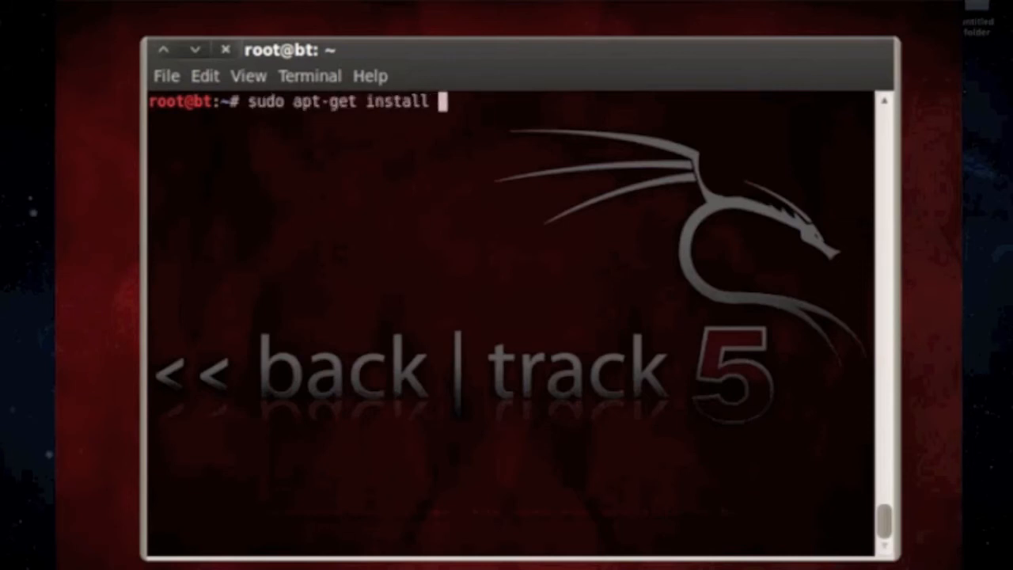
pyautogui.write('openof')
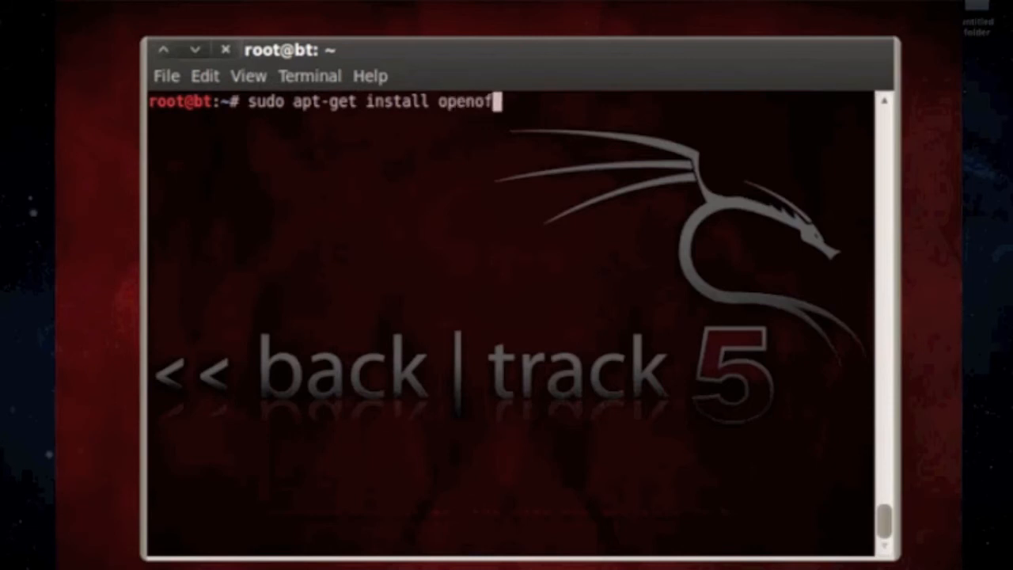
pyautogui.press('Return')
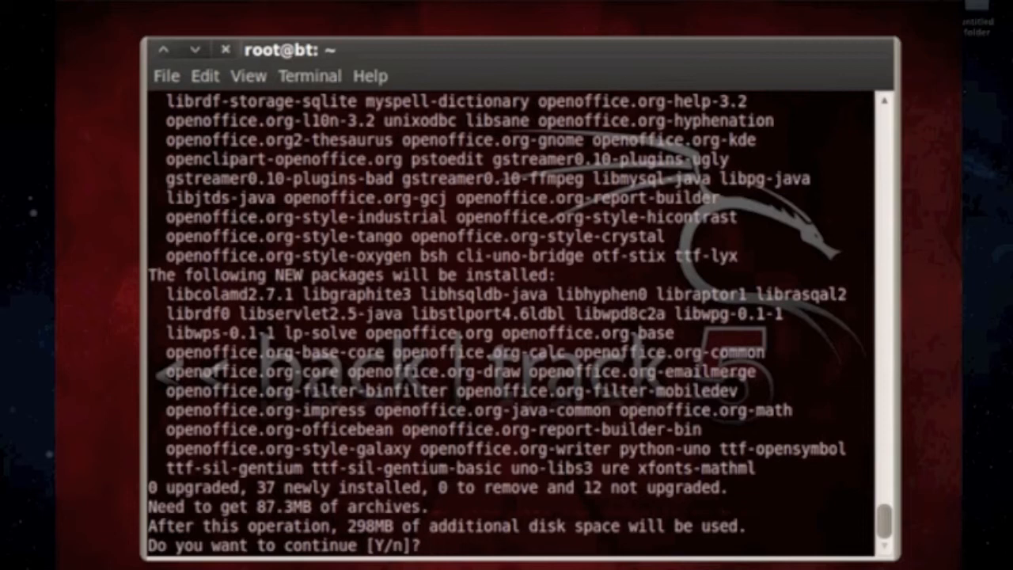
pyautogui.write('n')
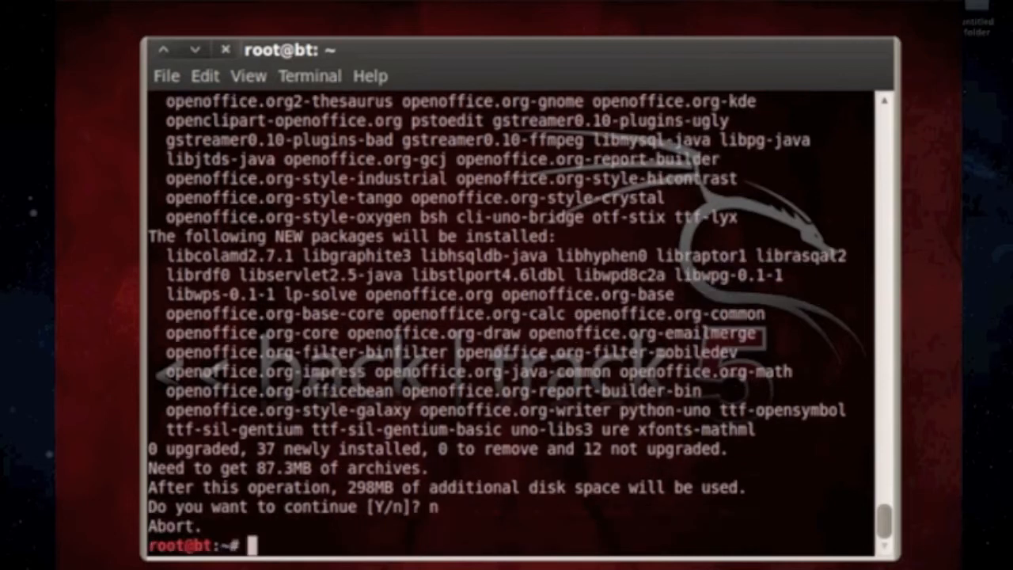
pyautogui.write('clea')
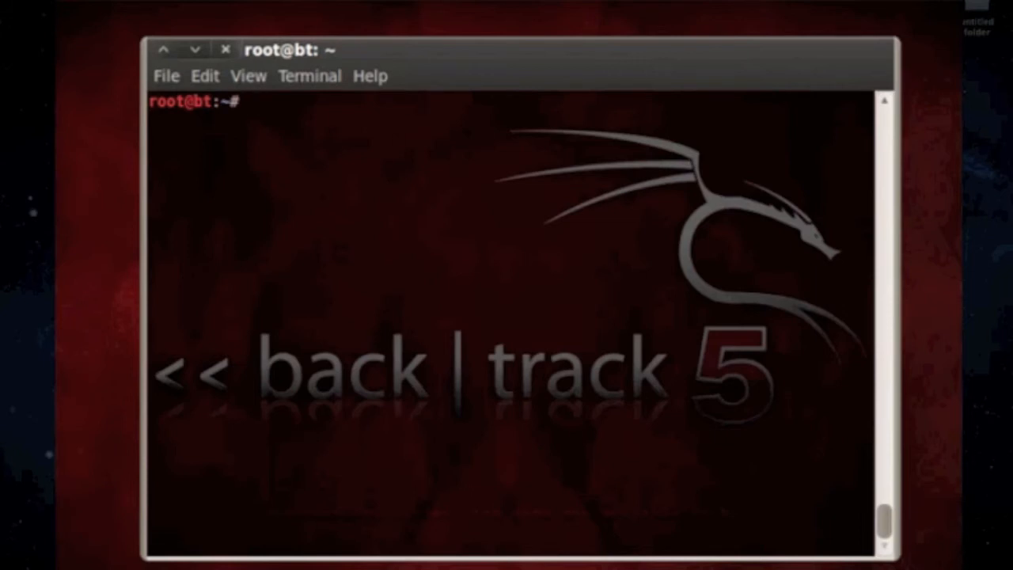
# Run sudo apt-get install for the KDE package, confirm the 115 new packages, then clear the output
pyautogui.write('sudo apt')
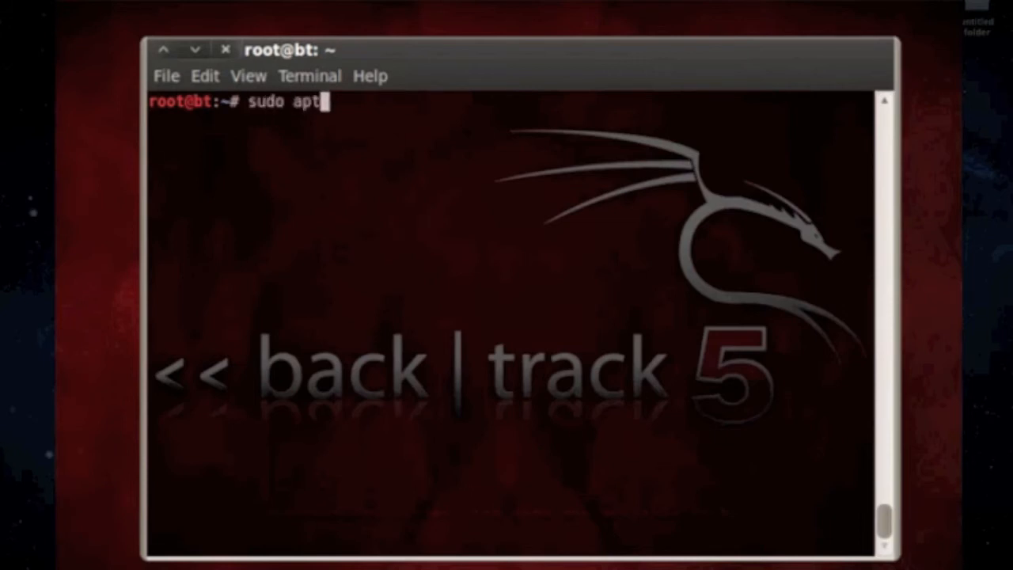
pyautogui.write('-get install')
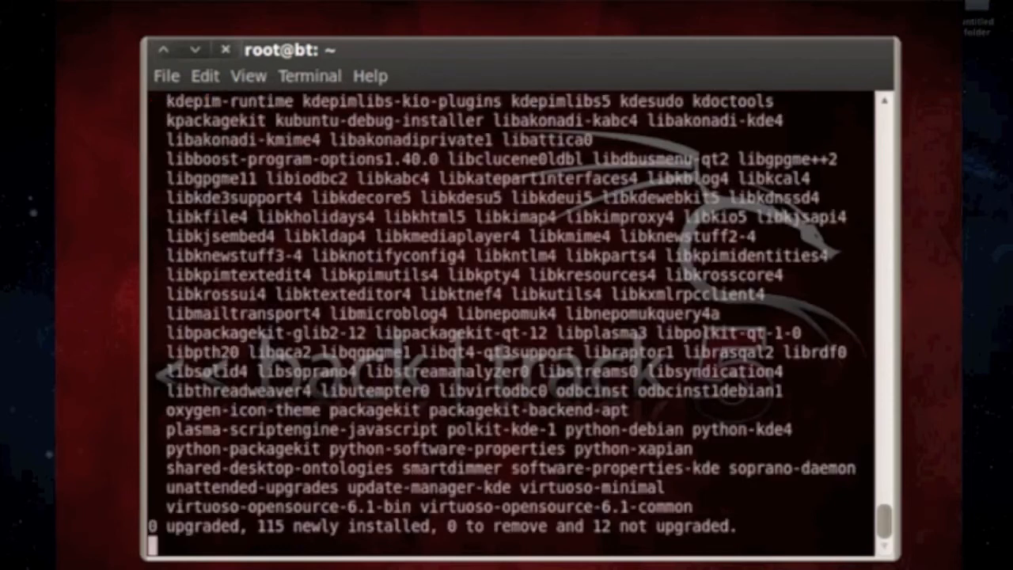
pyautogui.write('you want to continue [Y/n]? y')
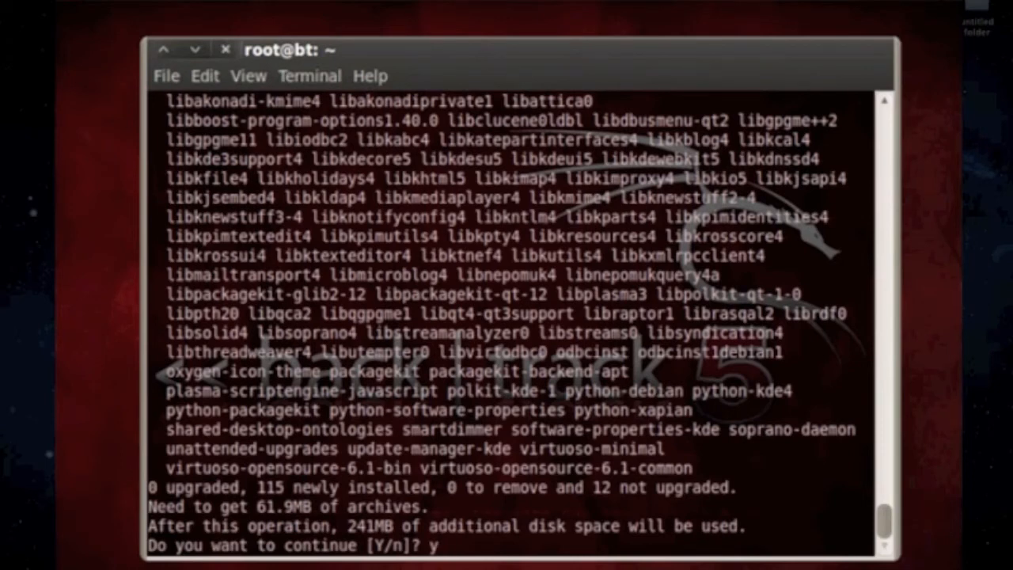
pyautogui.press('Return')
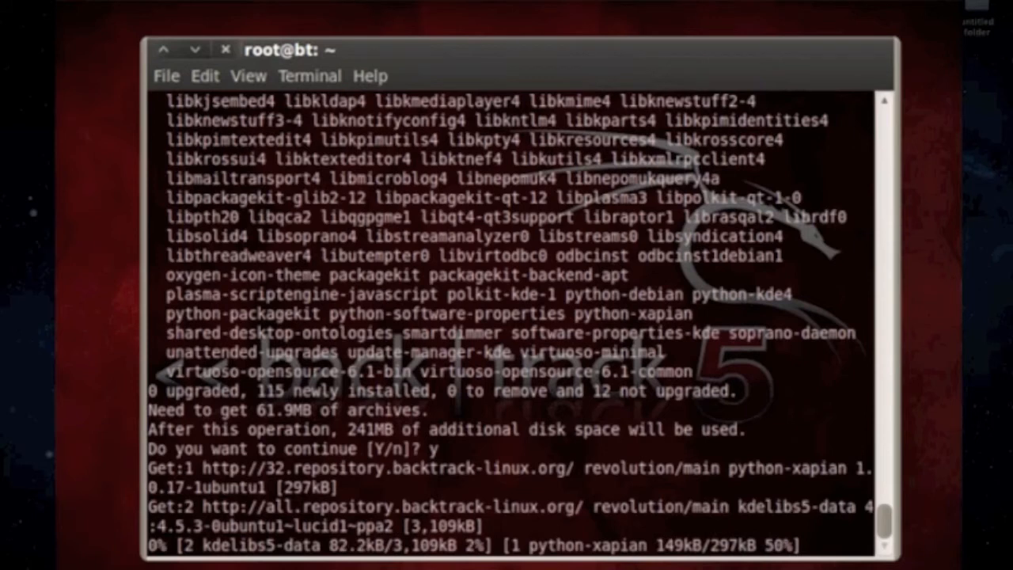
pyautogui.scroll(-3)
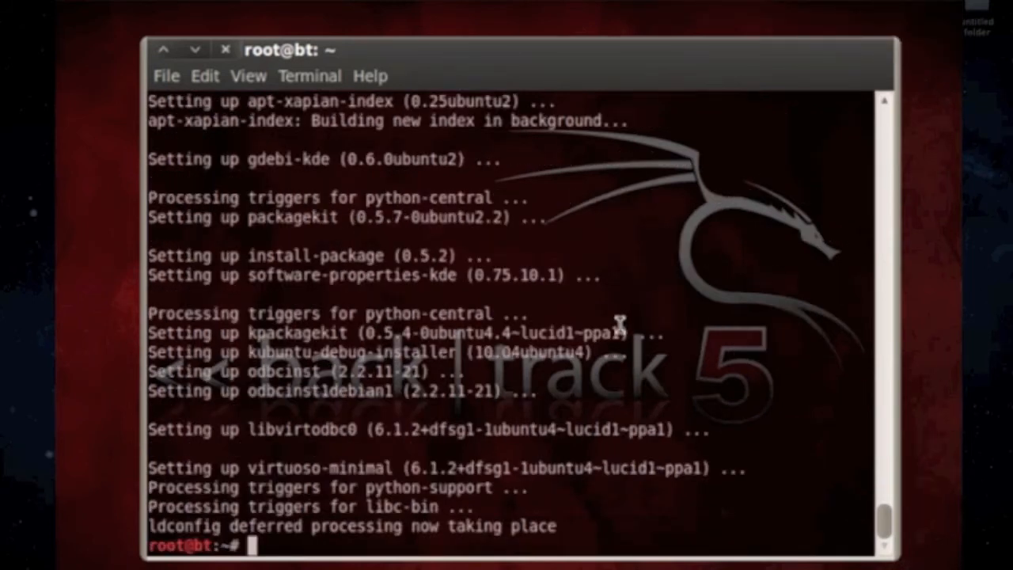
pyautogui.moveTo(720, 372)
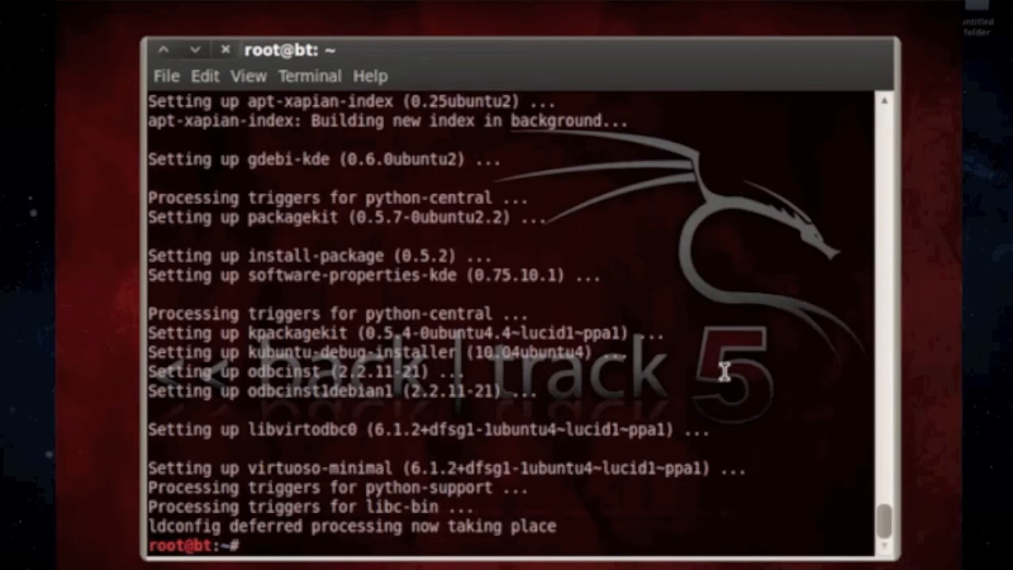
pyautogui.write('c')
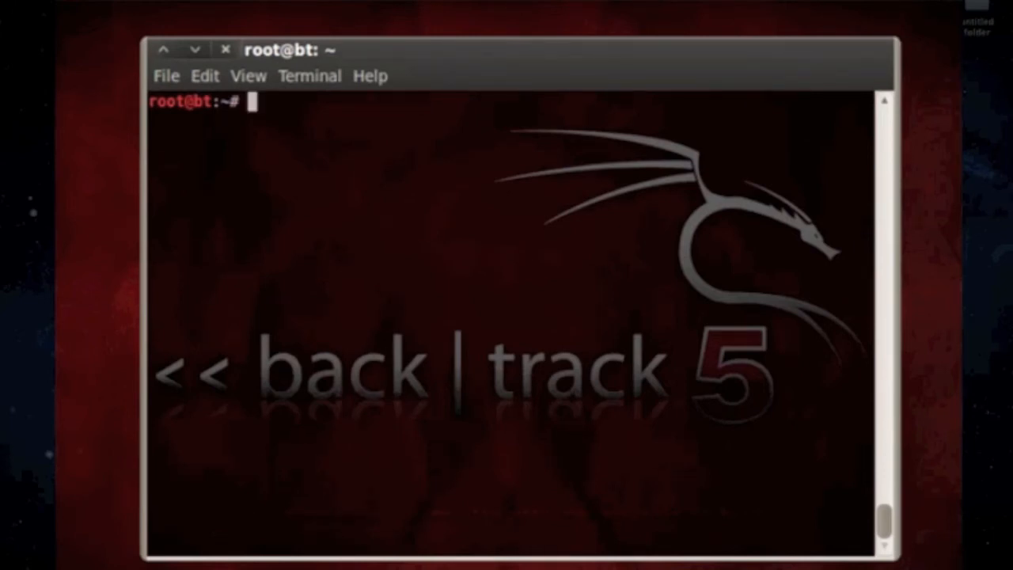
# Run sudo apt-get install firestarter, let Firestarter 1.0.3 set up, then clear the terminal
pyautogui.click(273, 4)
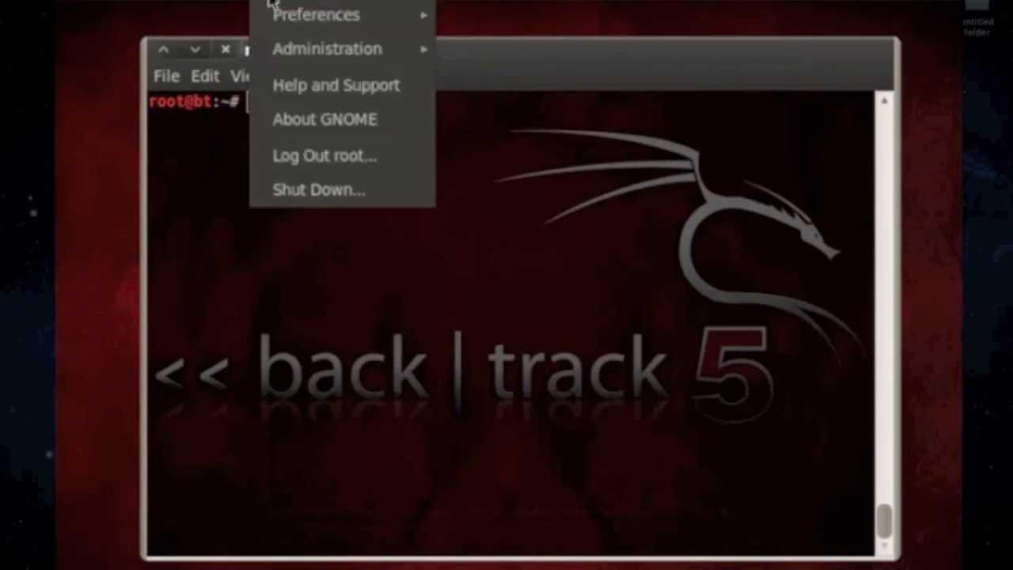
pyautogui.moveTo(316, 14)
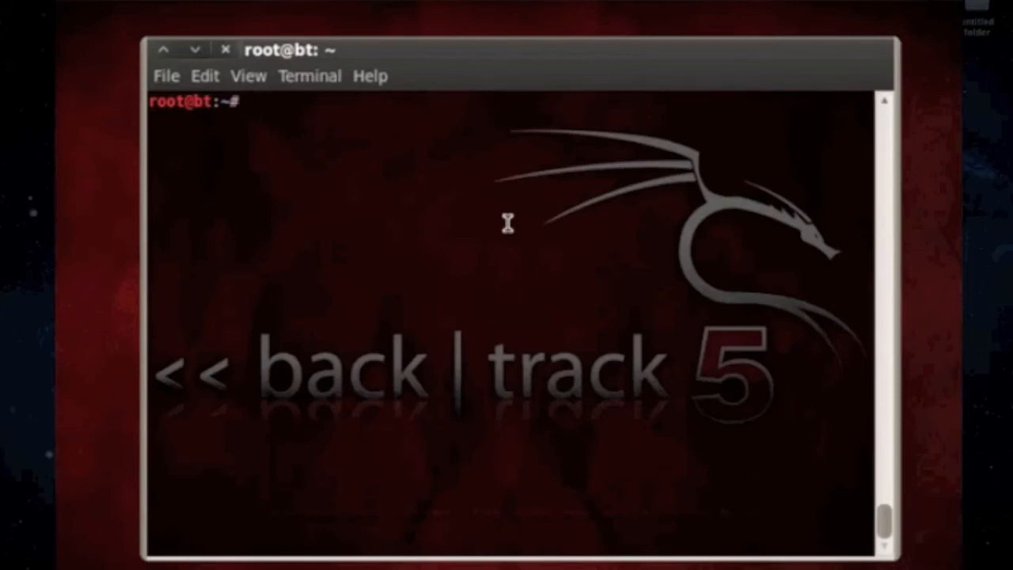
pyautogui.write('sudo apt')
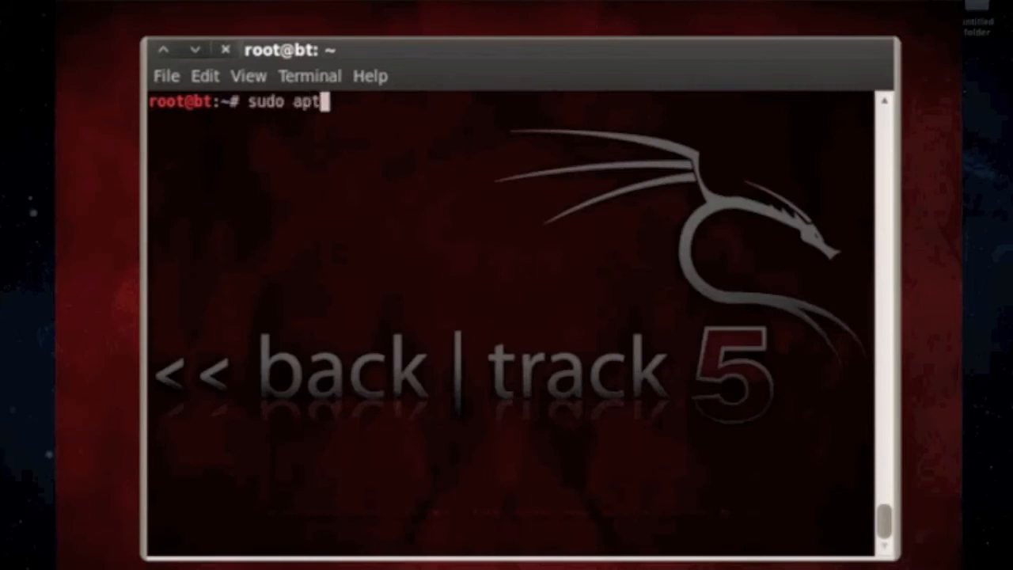
pyautogui.write('-get install f')
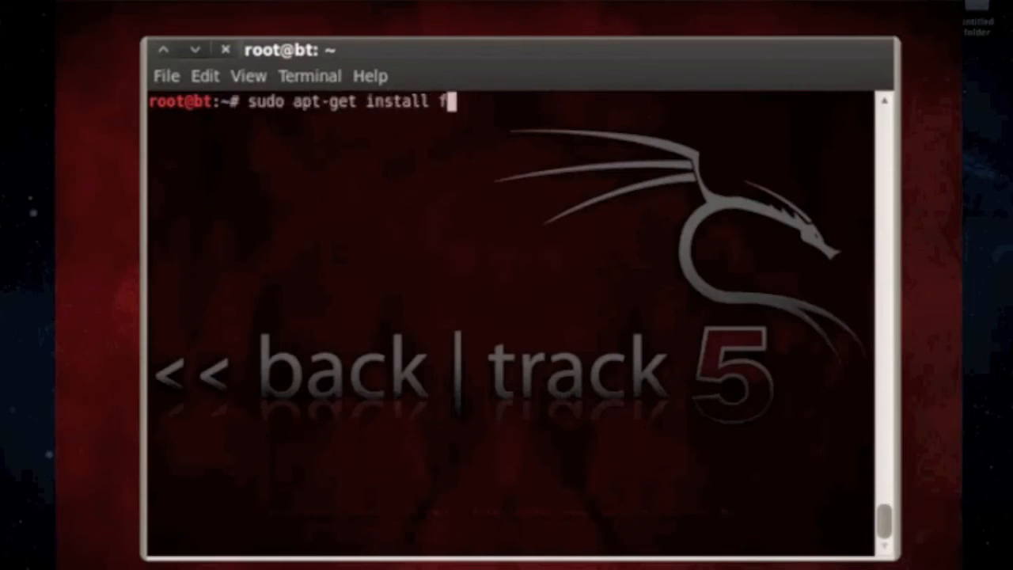
pyautogui.write('iresta')
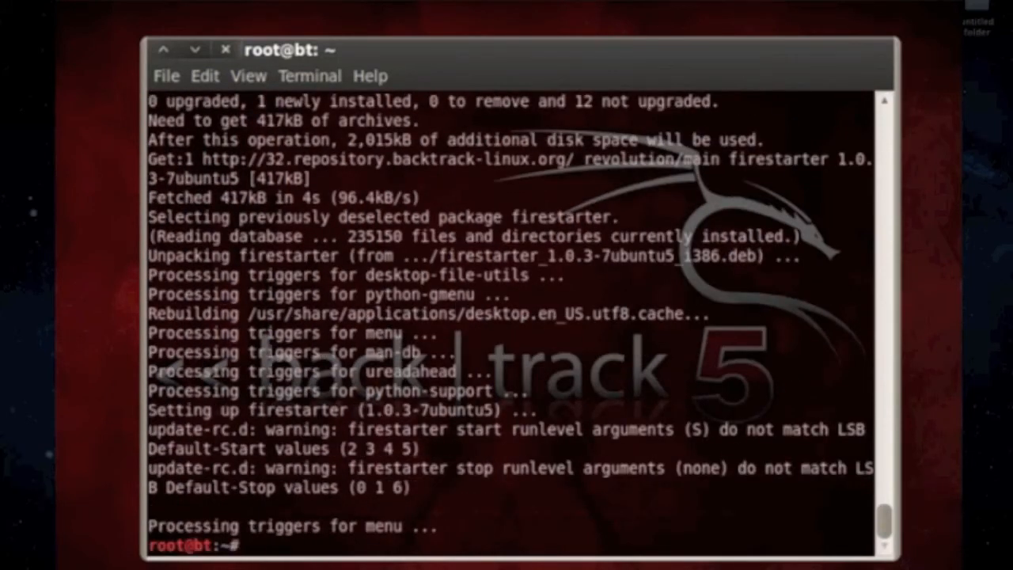
pyautogui.write('cl')
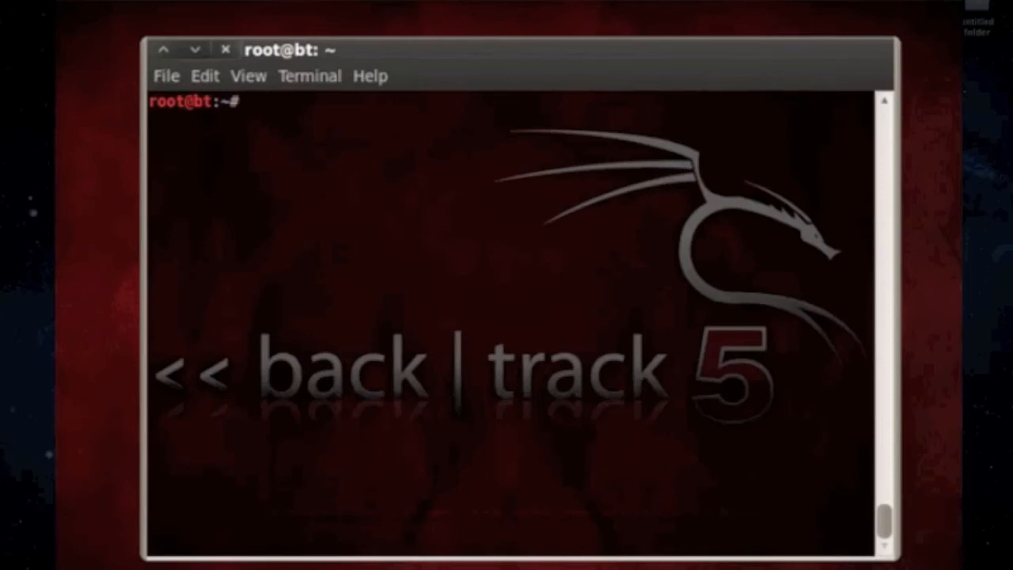
# Discard the mistyped 'Gwibb' command line
pyautogui.write('Gwibb')
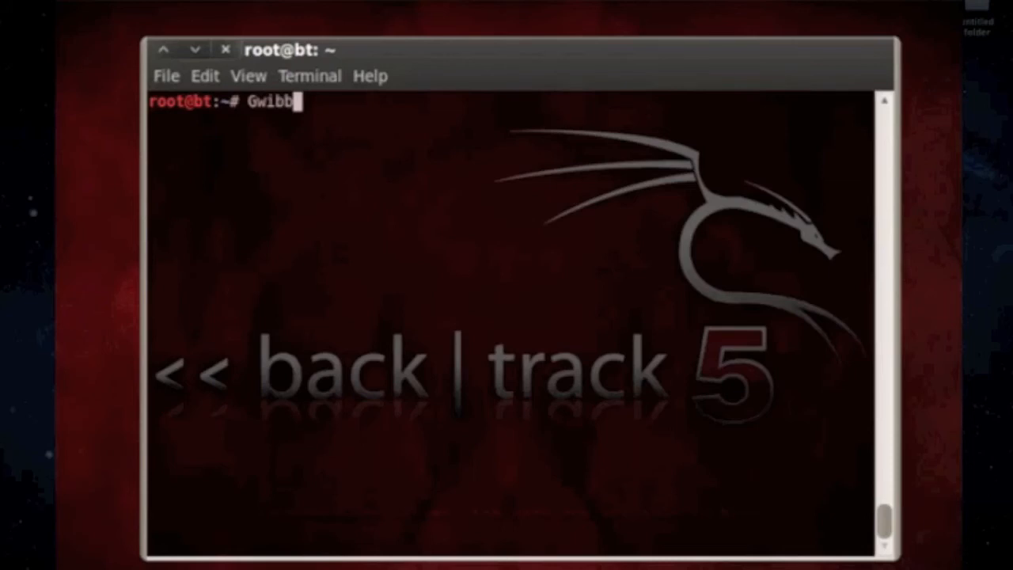
pyautogui.press('BackSpace')
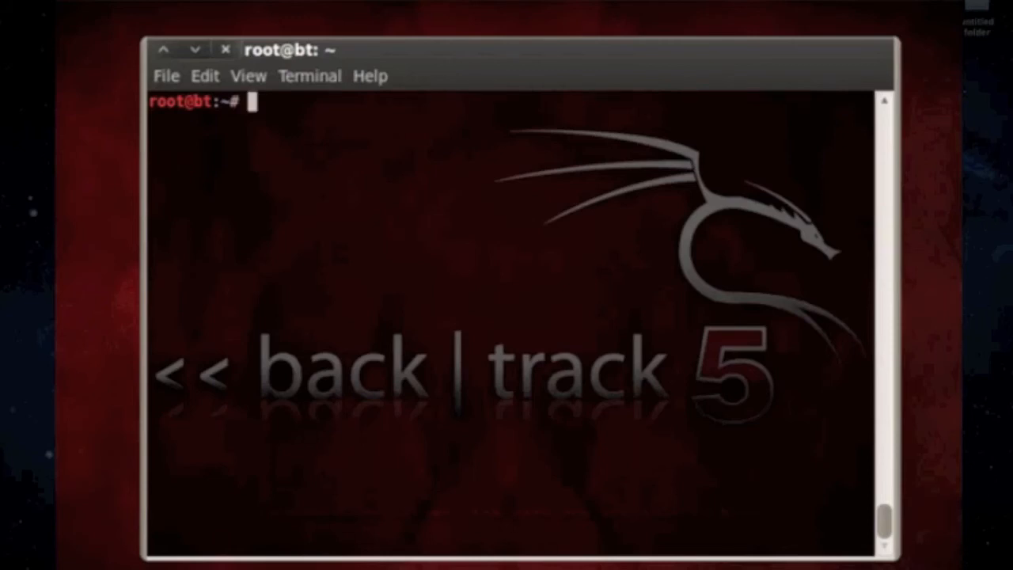
# Run sudo apt-get install gwibber and confirm the 28 new packages with y
pyautogui.write('sudo a')
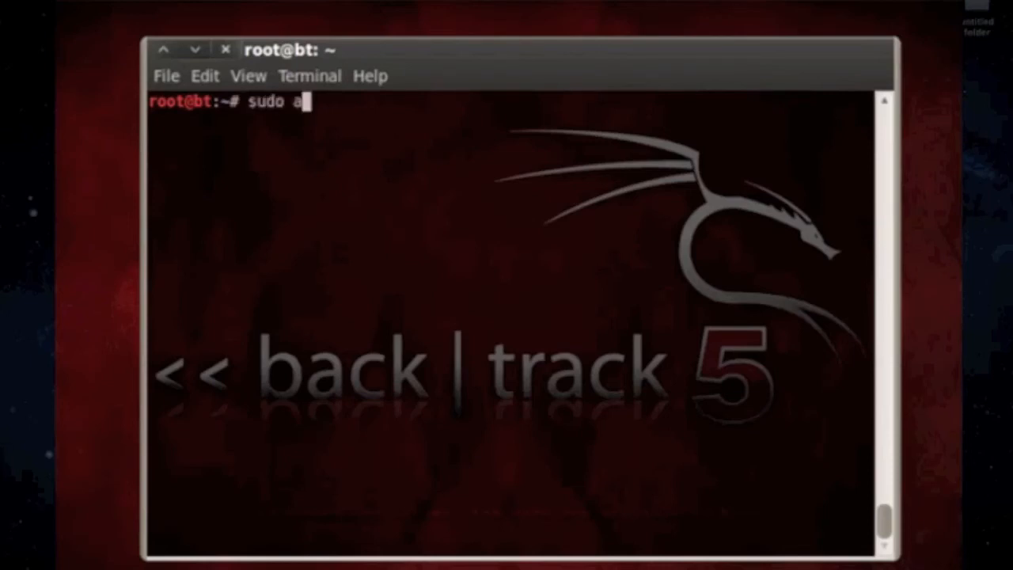
pyautogui.write('pt-get install')
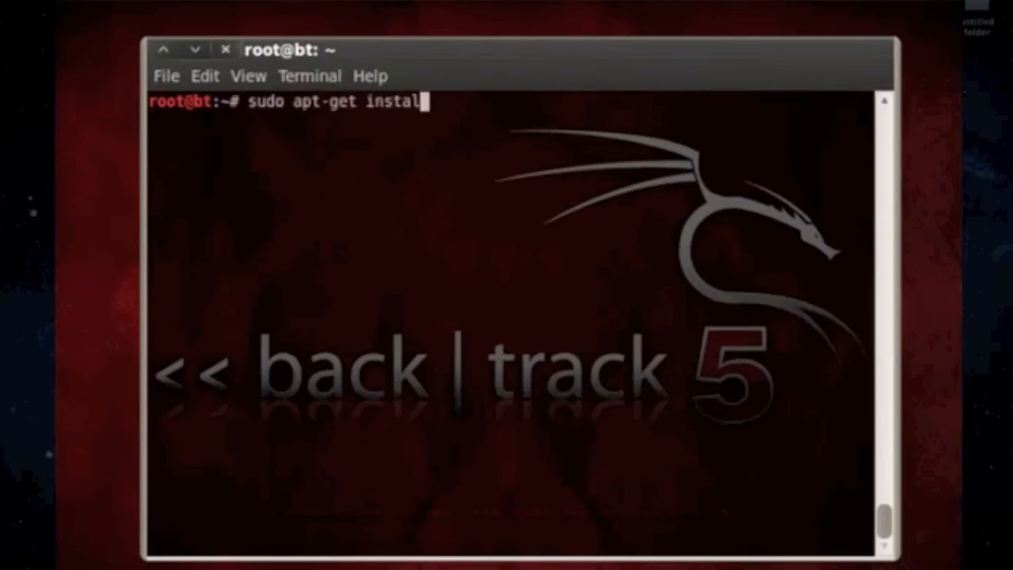
pyautogui.write('gwibb')
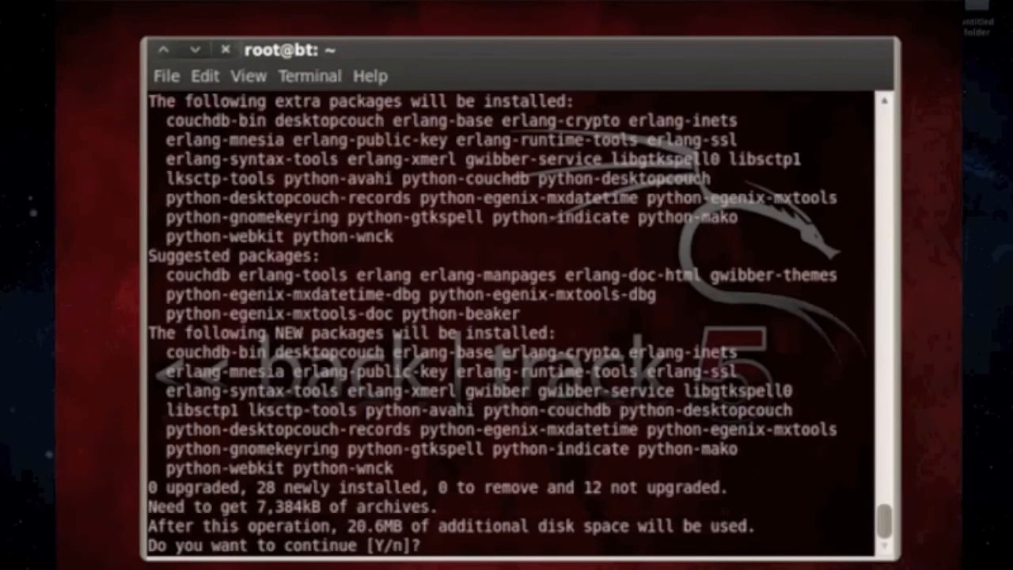
pyautogui.write('y')
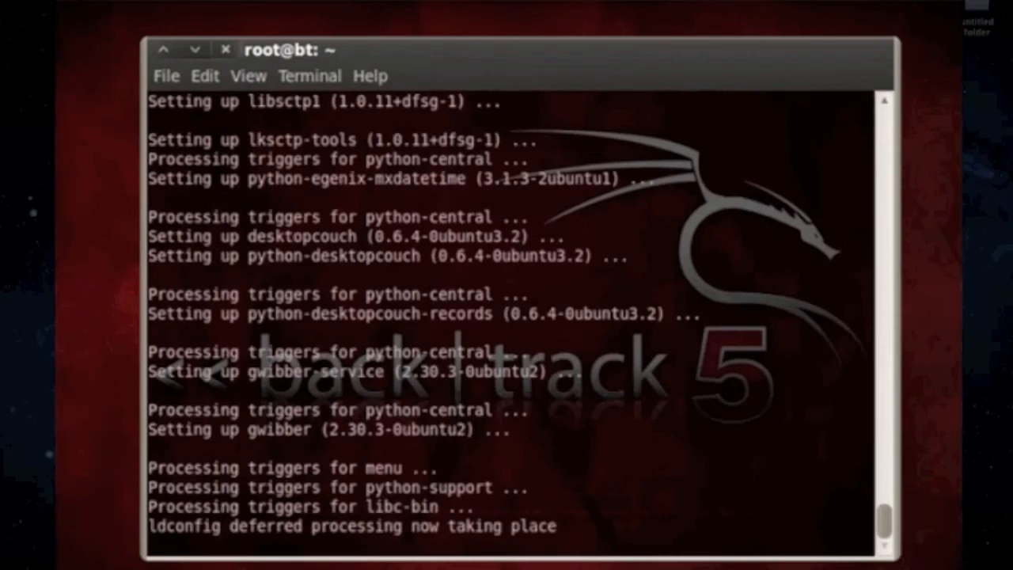
pyautogui.scroll(-3)
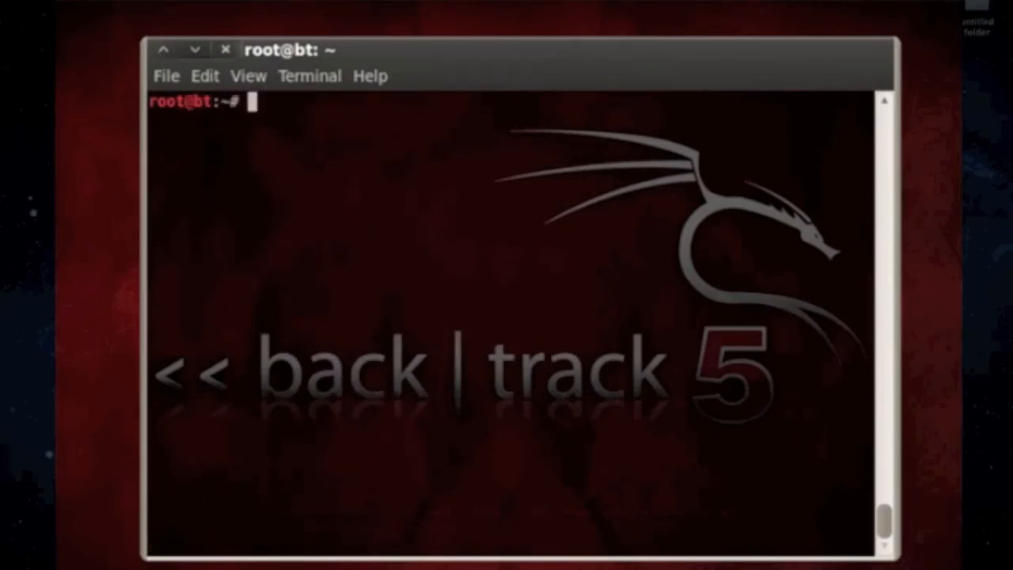
# Run sudo apt-get install gftp and confirm the four new gftp packages with y
pyautogui.write('sudo apt-get')
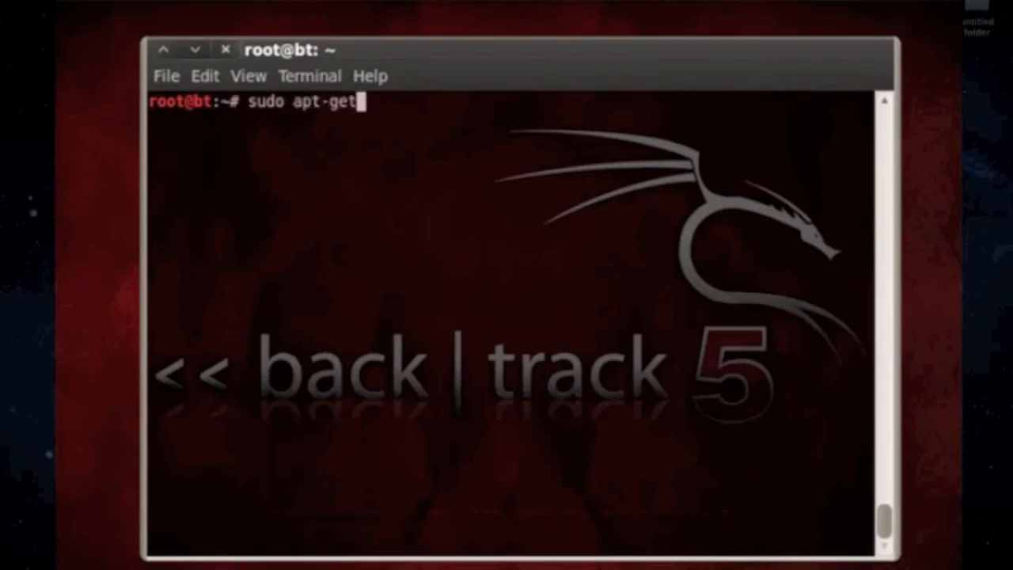
pyautogui.write('install g')
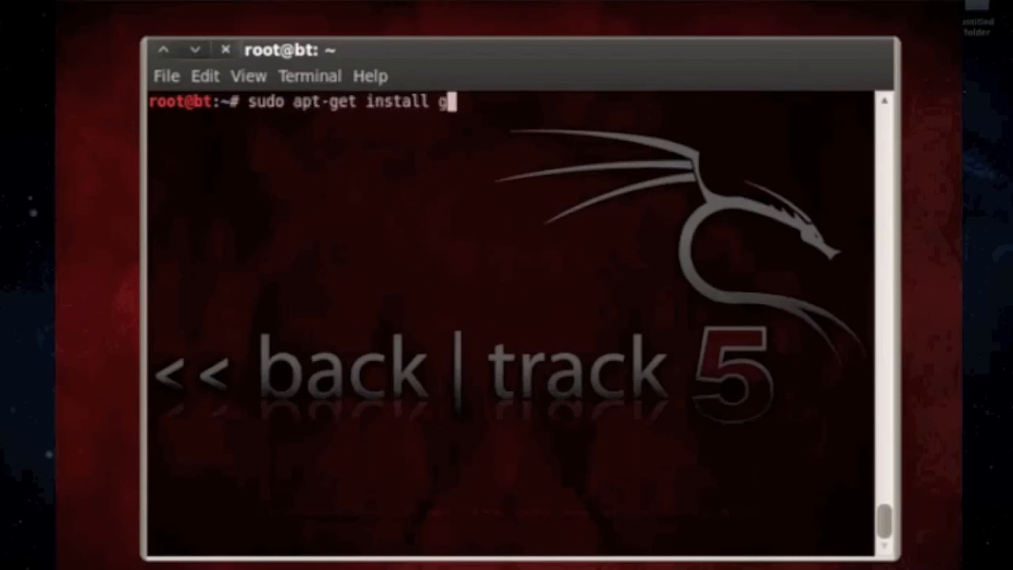
pyautogui.write('ftp')
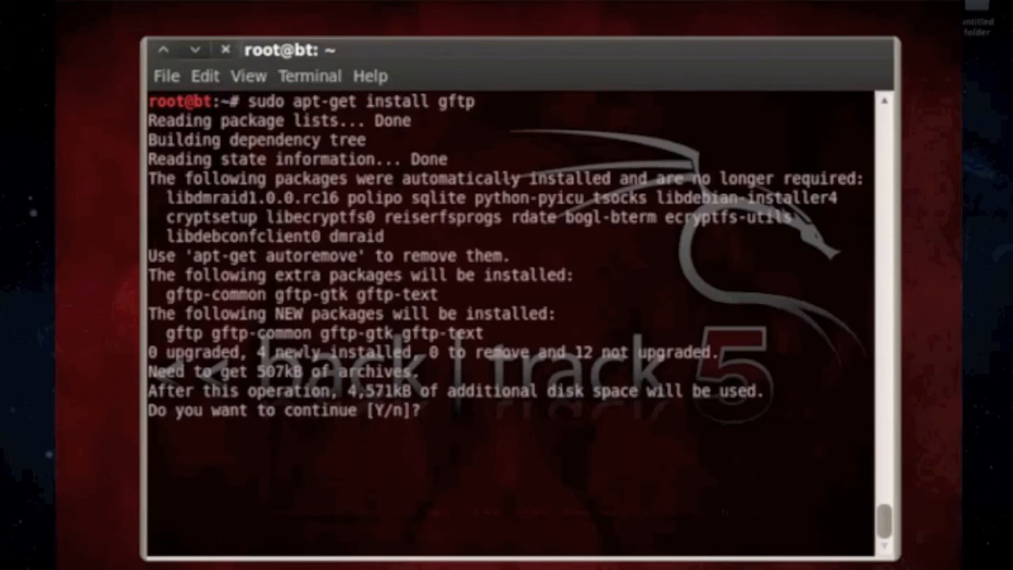
pyautogui.write('y')
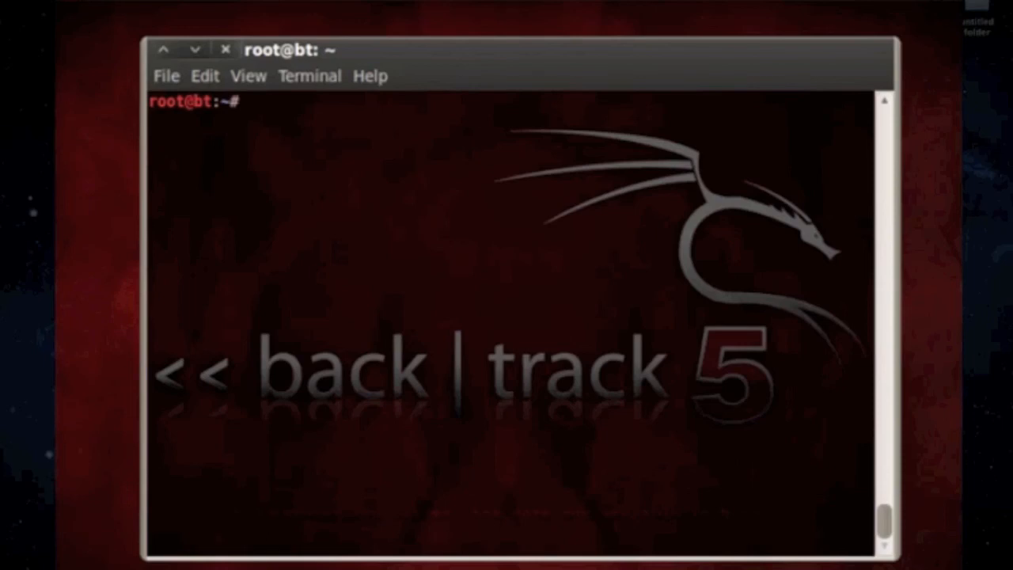
# Run sudo apt-get install ubuntu-restricted-extras and confirm its 48 new packages with y
pyautogui.write('sude')
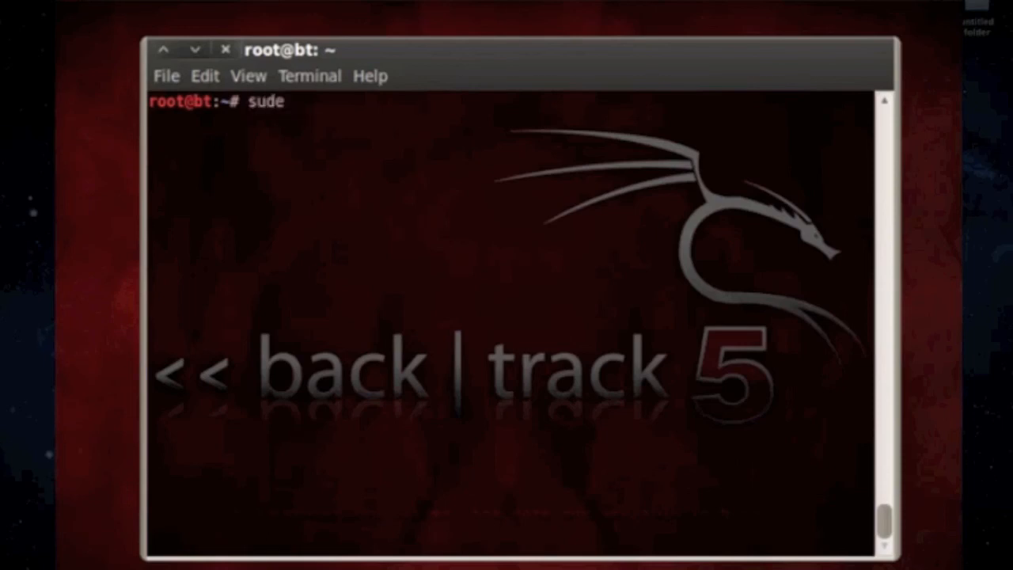
pyautogui.write('o')
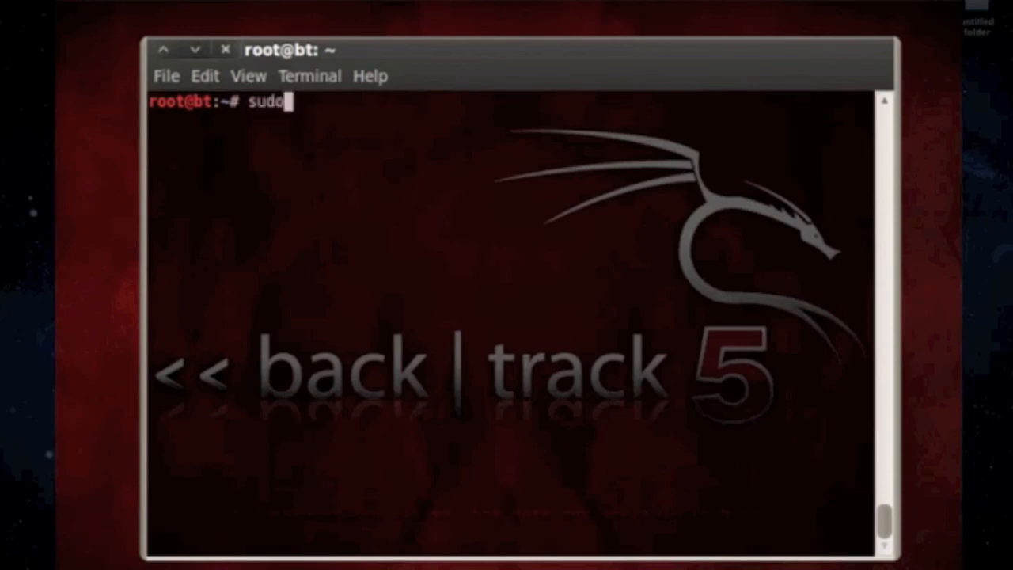
pyautogui.write('apt-g')
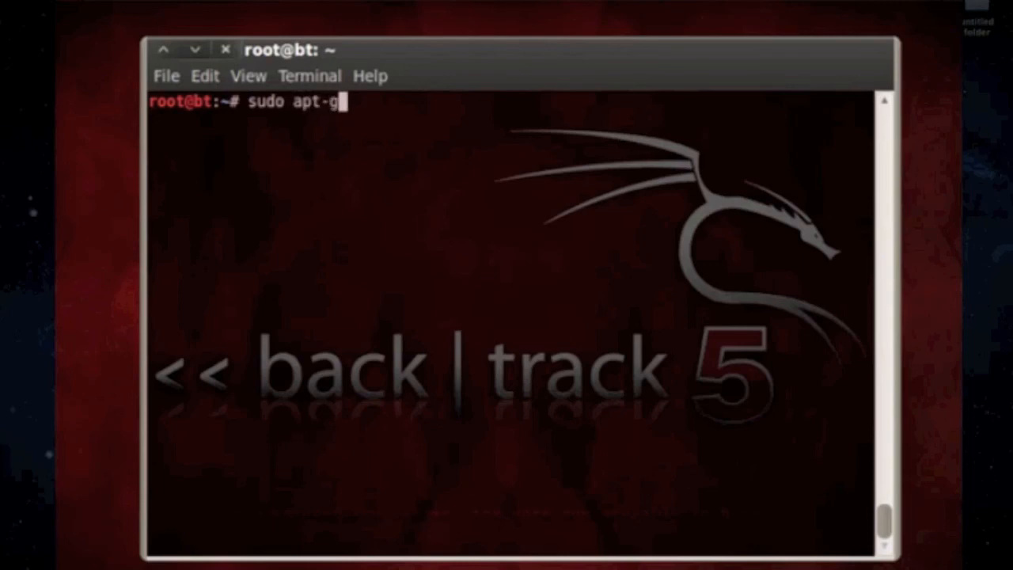
pyautogui.write('et install ub')
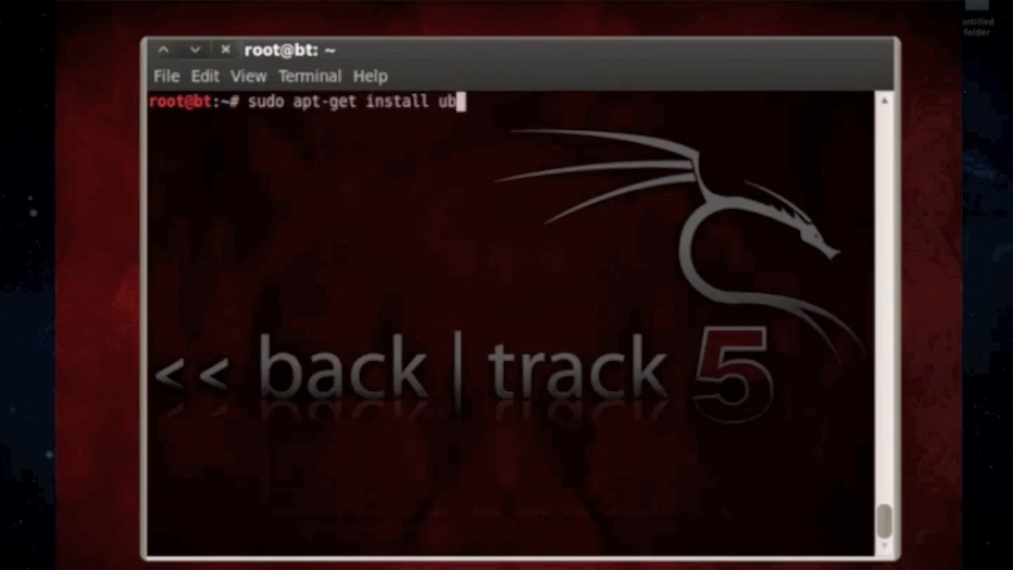
pyautogui.write('untu-res')
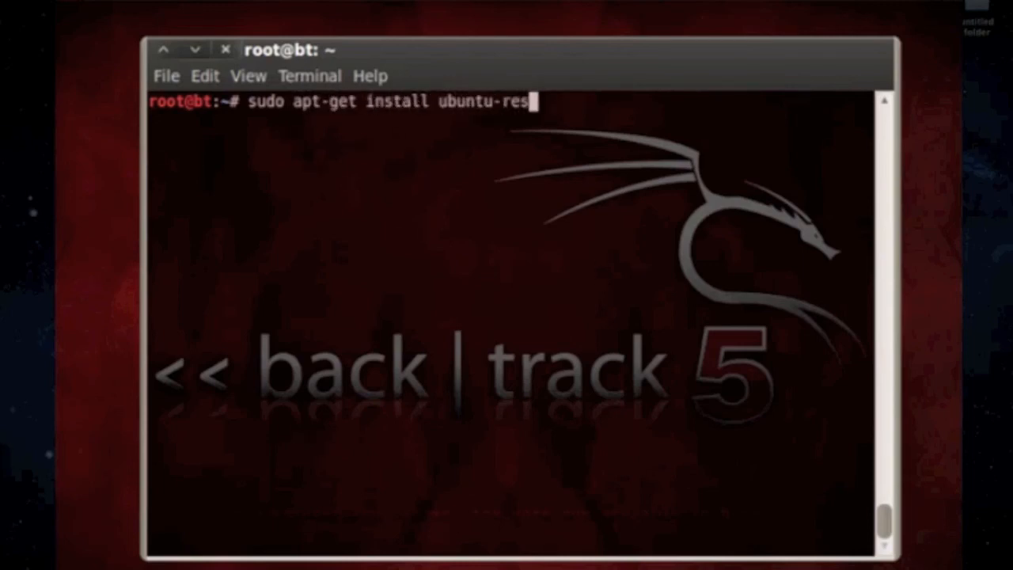
pyautogui.write('tricted')
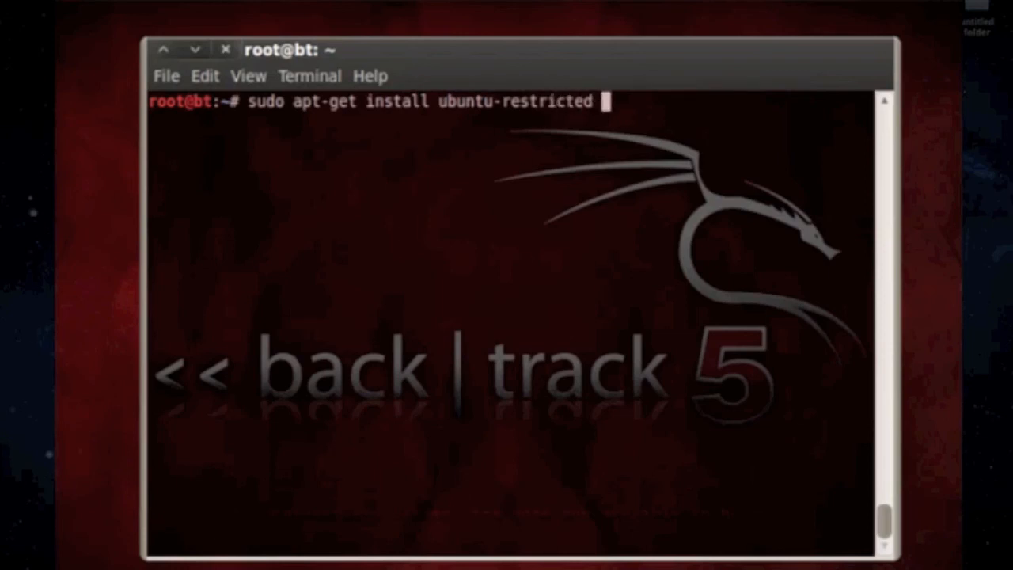
pyautogui.write('-extra')
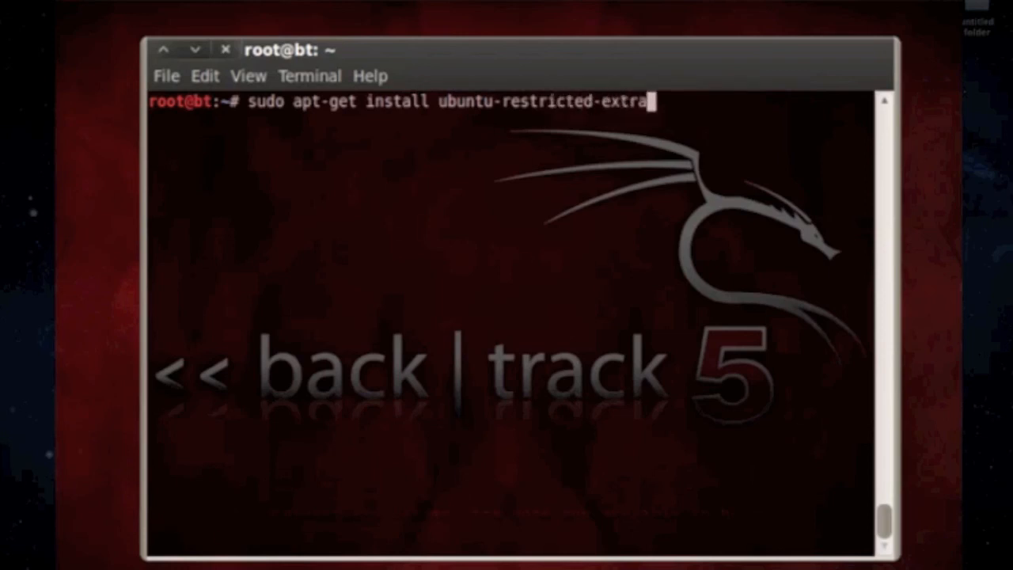
pyautogui.press('Return')
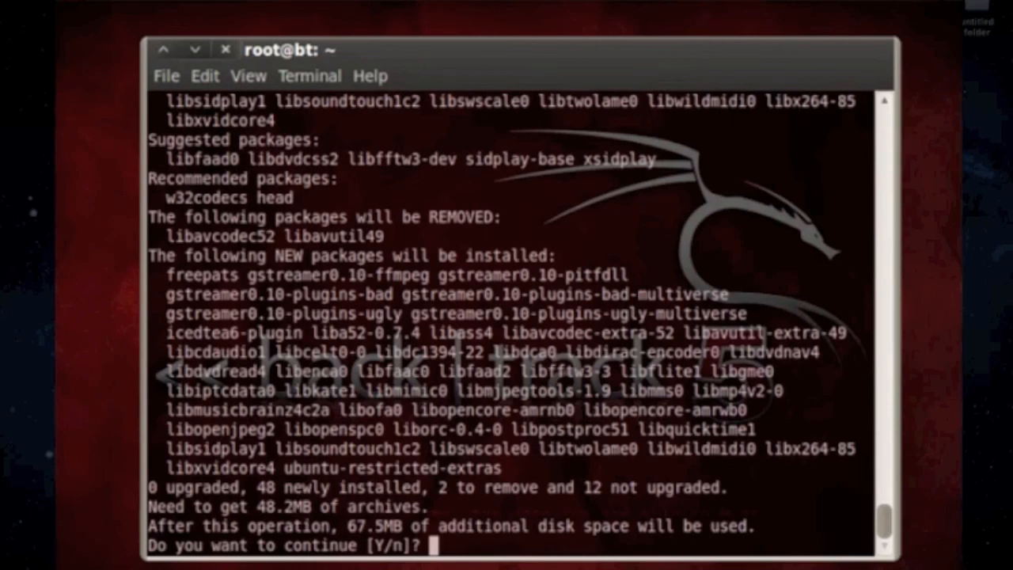
pyautogui.write('y')
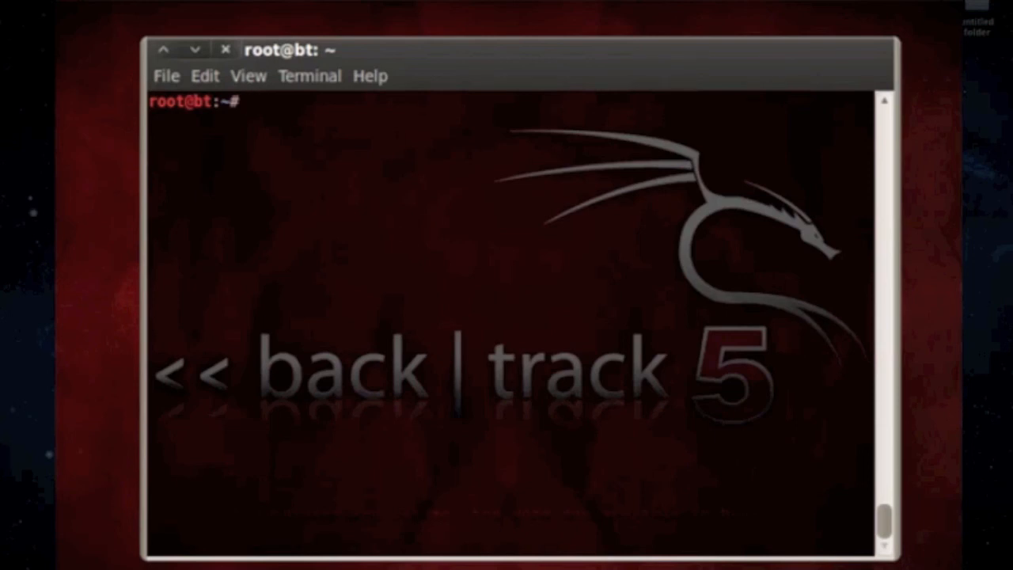
# Run sudo apt-get upgrade and answer y to start downloading the 11 packages
pyautogui.write('sudpa')
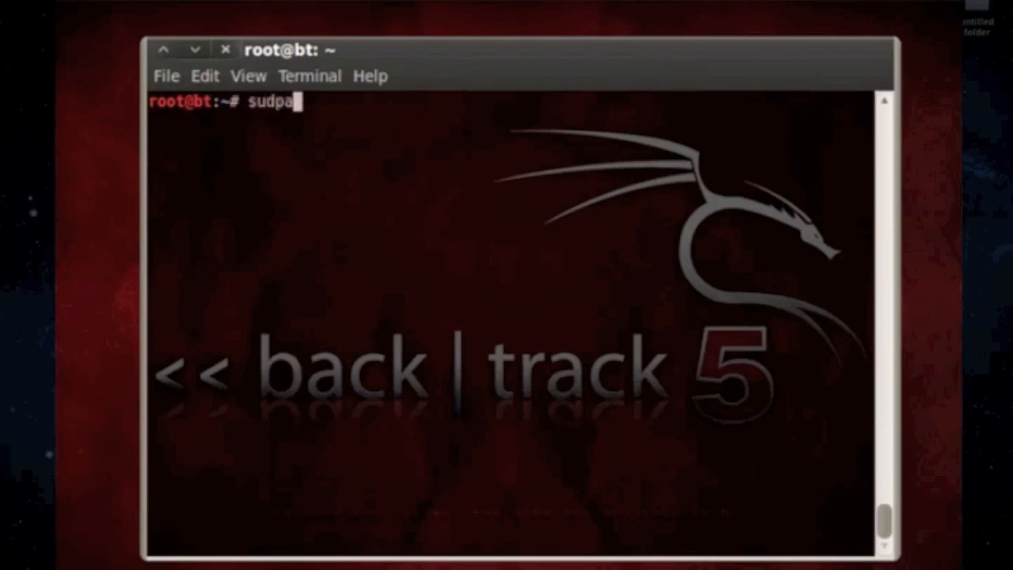
pyautogui.write('sudo a')
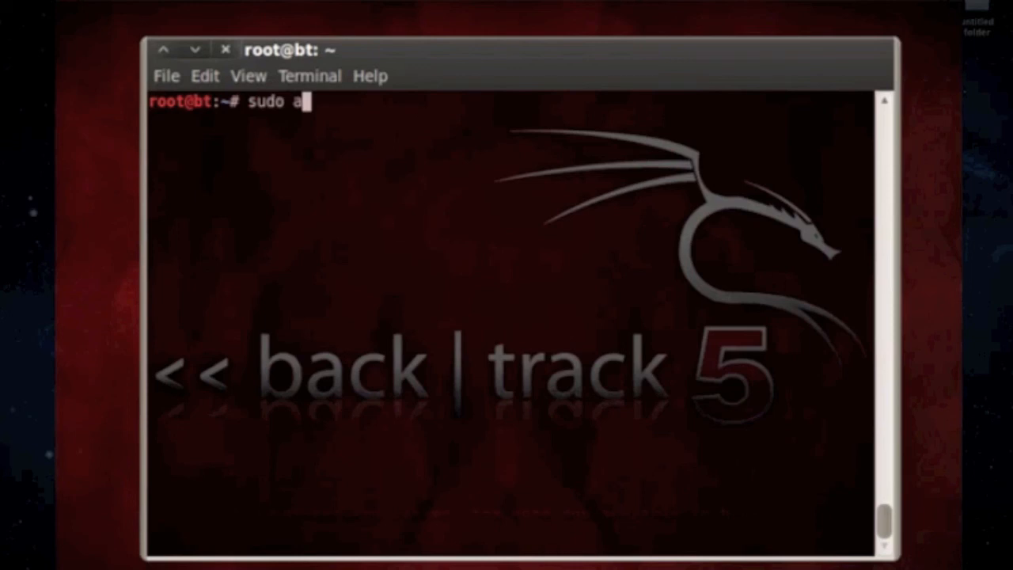
pyautogui.write('pt-get inst')
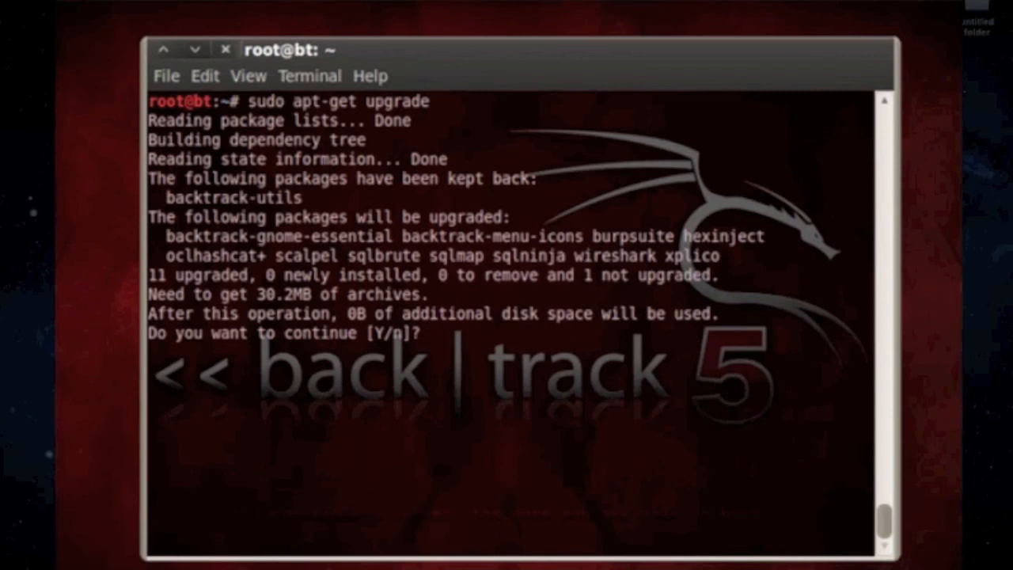
pyautogui.write('y')
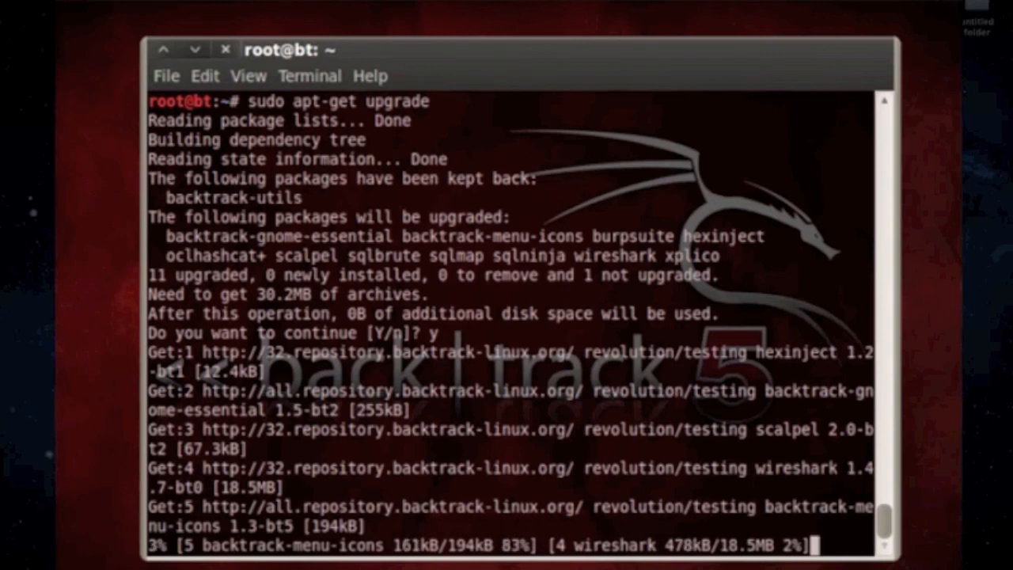
pyautogui.scroll(-3)
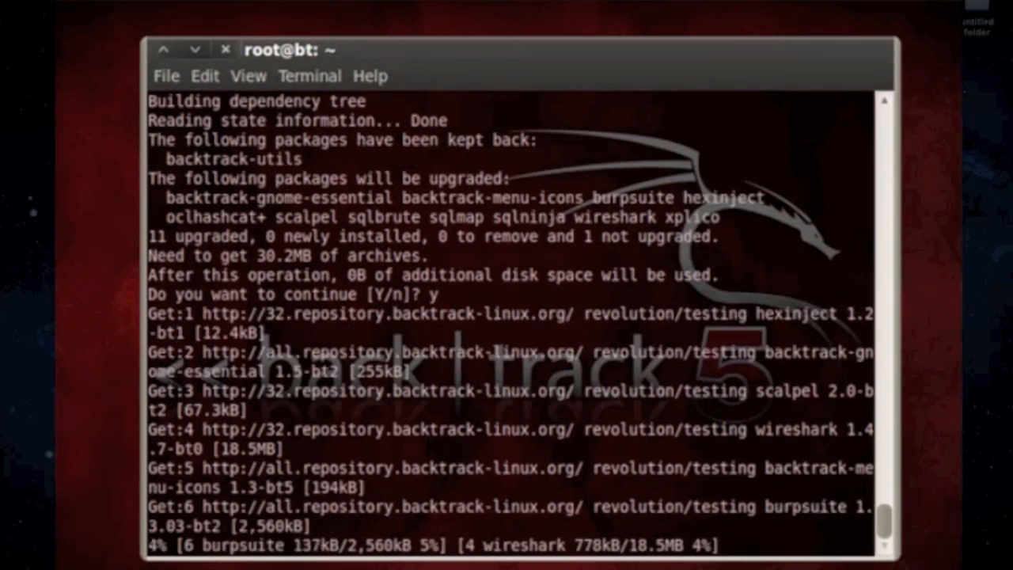